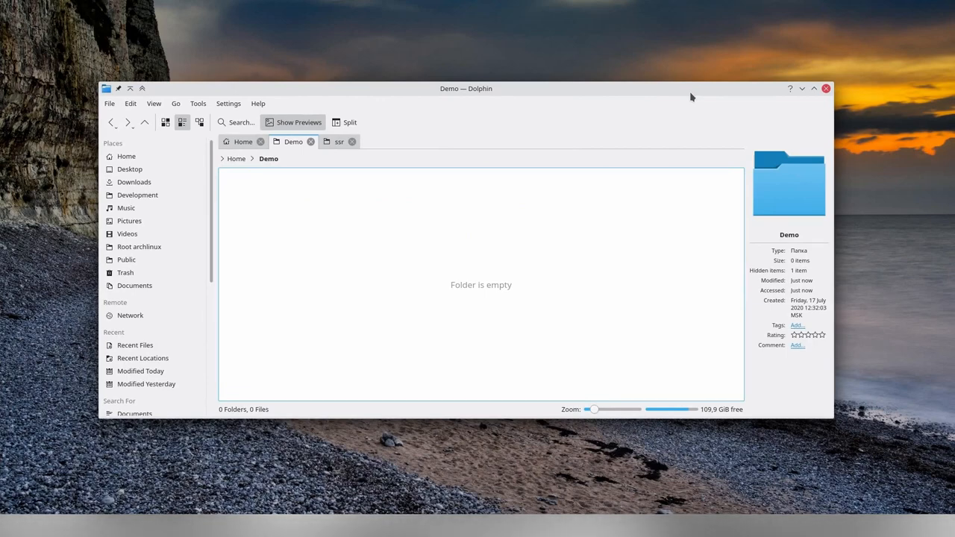
{"action": "mouse_move", "coordinate": [591, 364]}
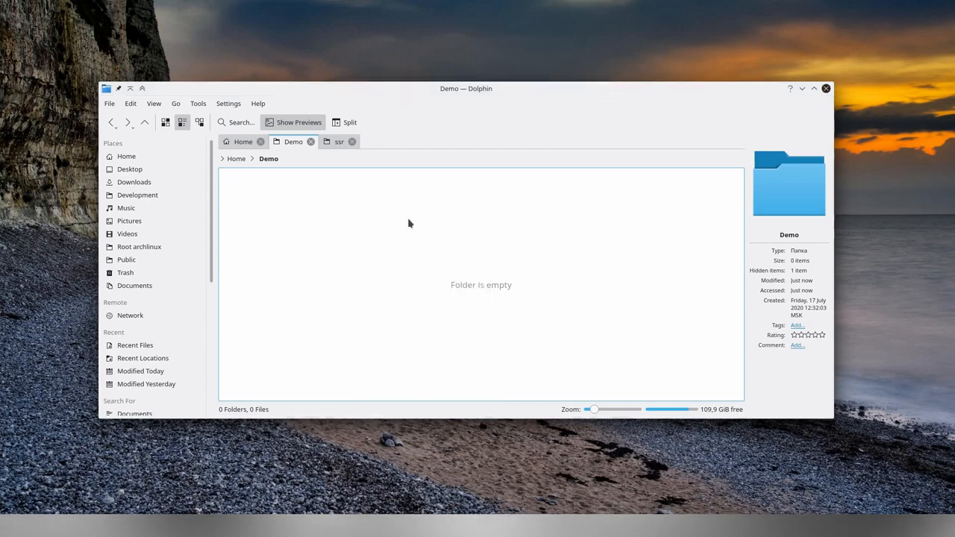
Step: Name the new empty text file my_script.sh and confirm it
{"action": "type", "text": "my"}
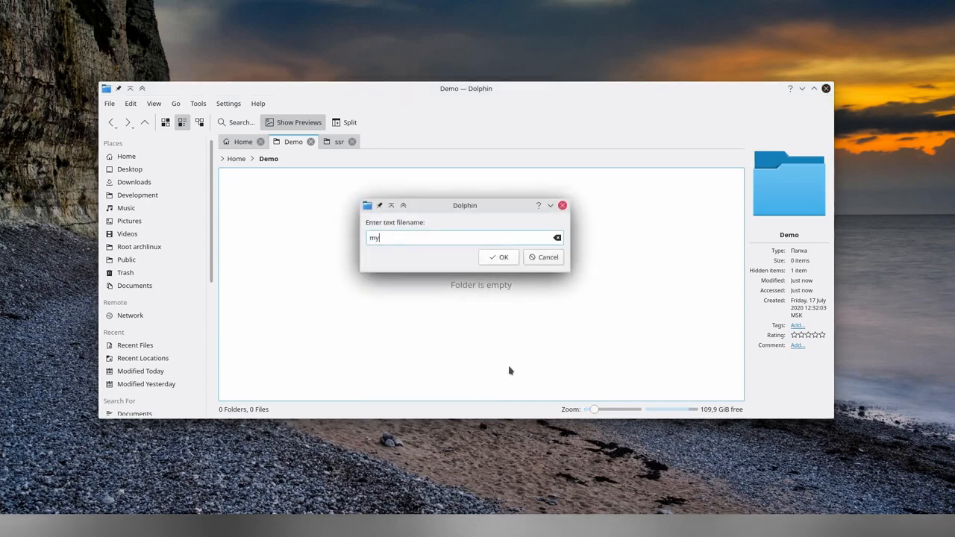
{"action": "type", "text": "_script"}
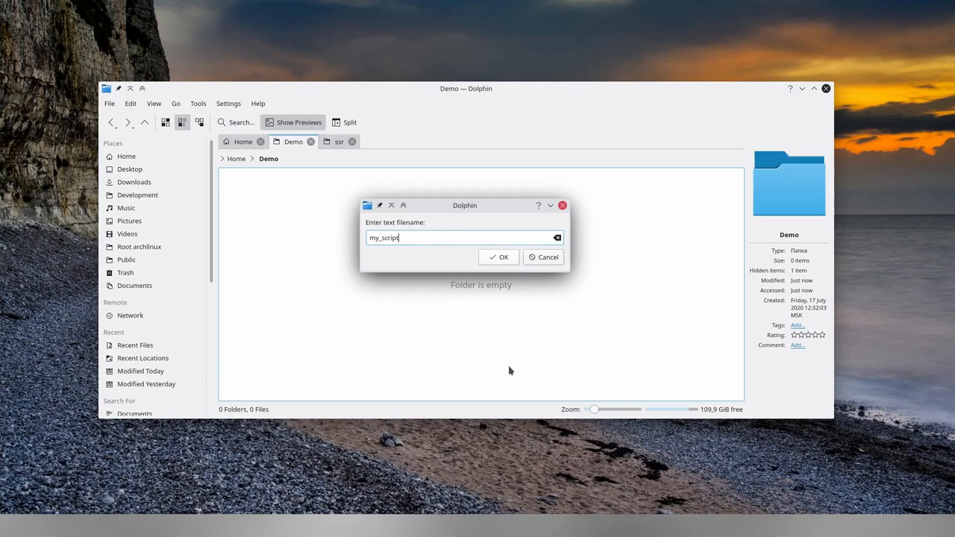
{"action": "left_click", "coordinate": [498, 257]}
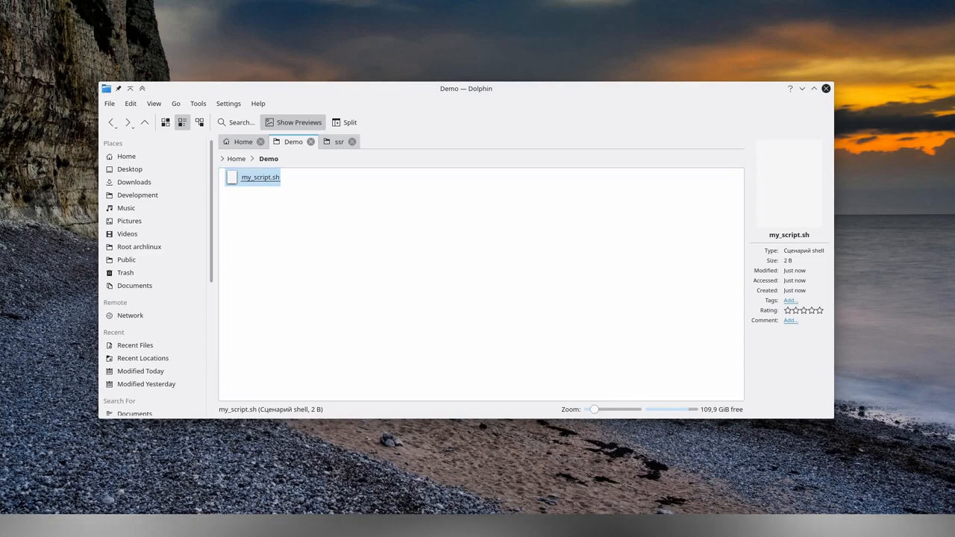
Step: Write my_script.sh with a #!/bin/bash shebang and Author, Homepage (gitlab.com/AndrewShark/project-demo) and description comments
{"action": "double_click", "coordinate": [260, 176]}
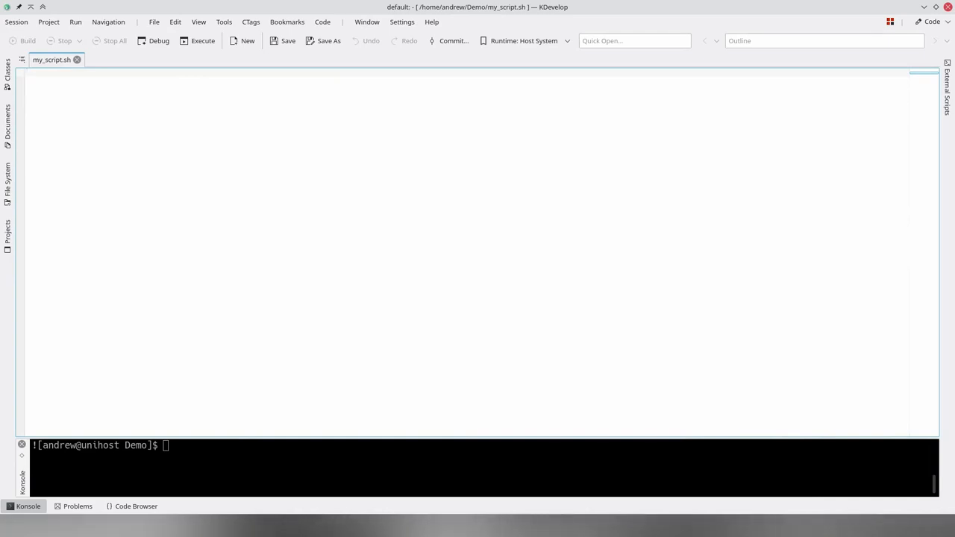
{"action": "type", "text": "#!/bin/b"}
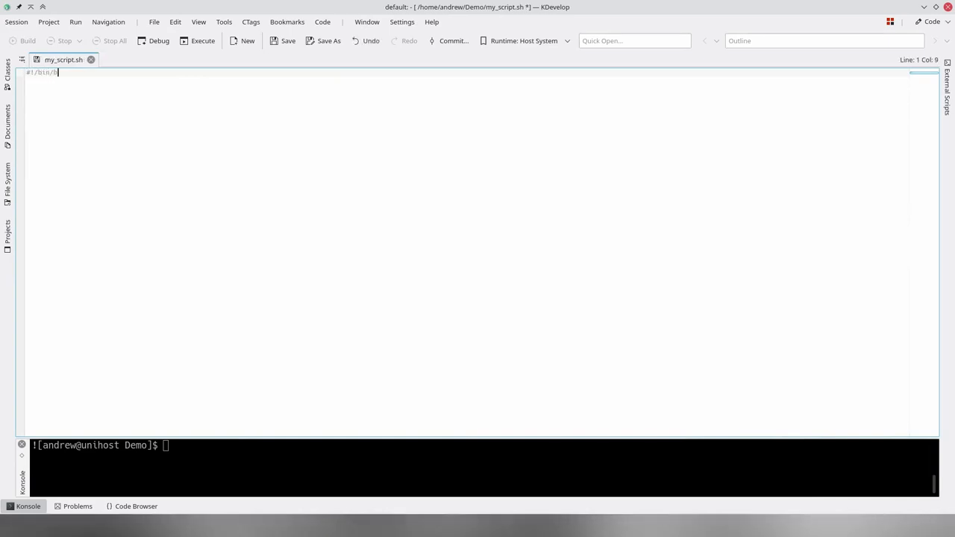
{"action": "type", "text": "ash"}
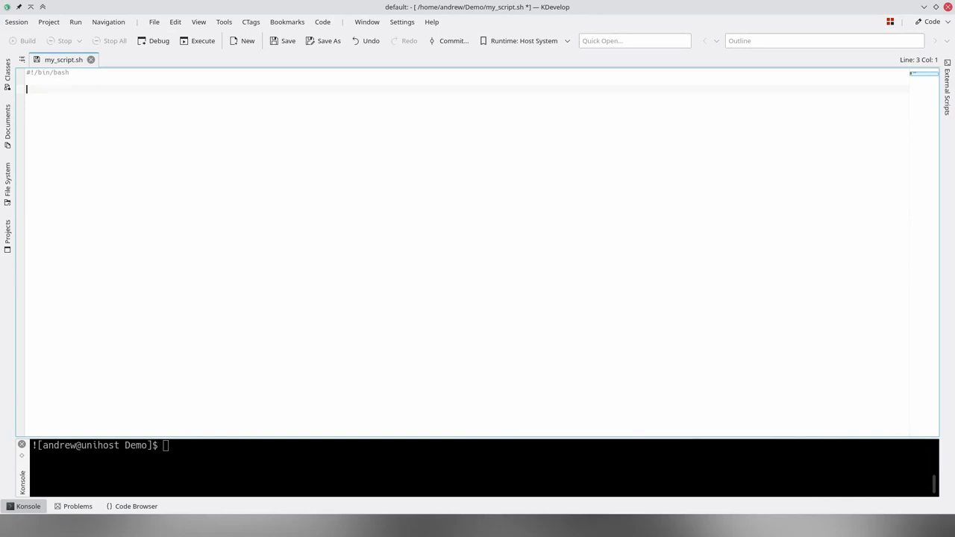
{"action": "type", "text": "# Author: Andrew Shark"}
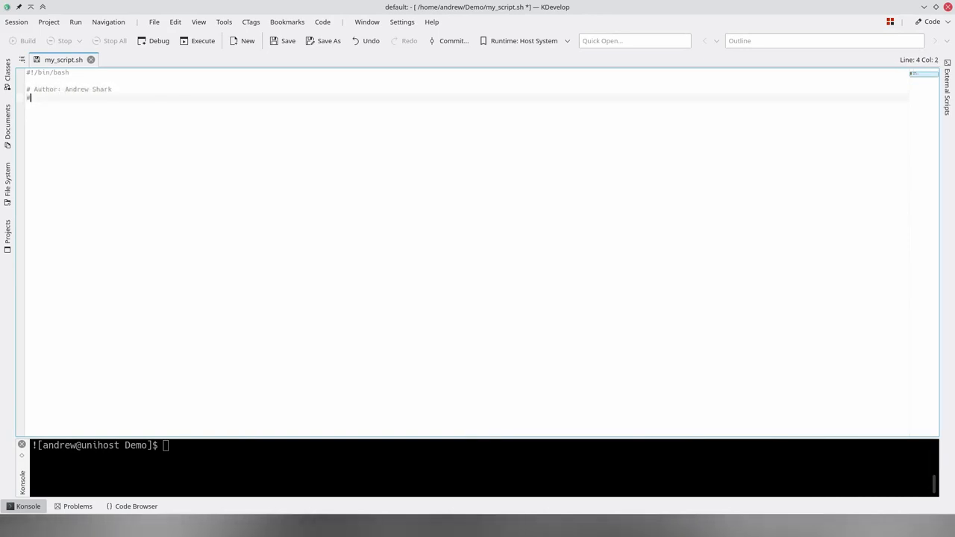
{"action": "type", "text": "# Homepage: https://gitlab."}
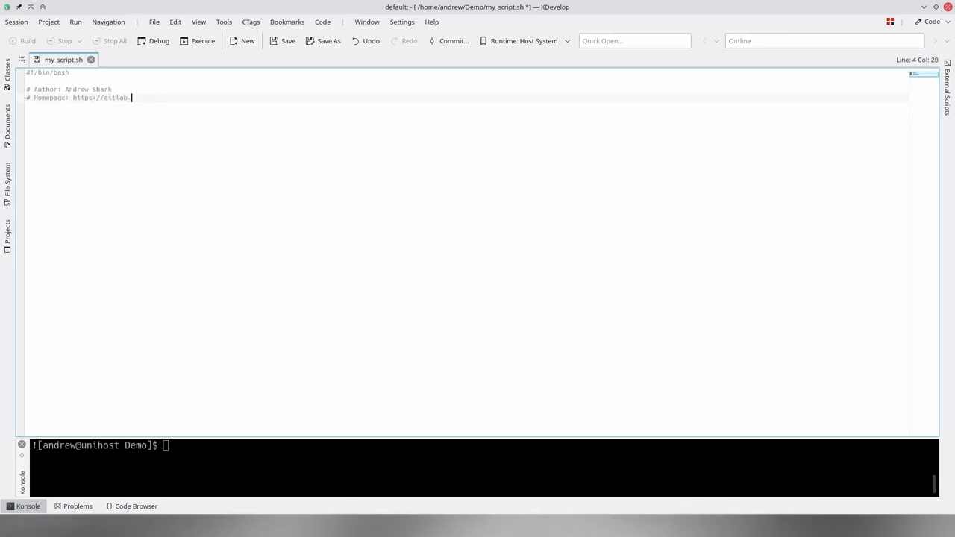
{"action": "type", "text": ".com/AndrewShark/project-demo"}
{"action": "type", "text": "# License: GPLv3"}
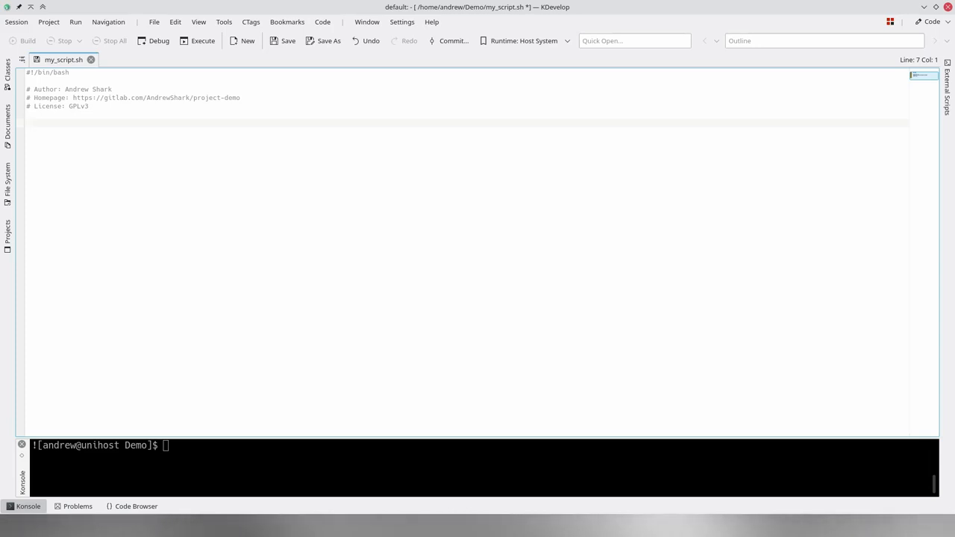
{"action": "type", "text": "#"}
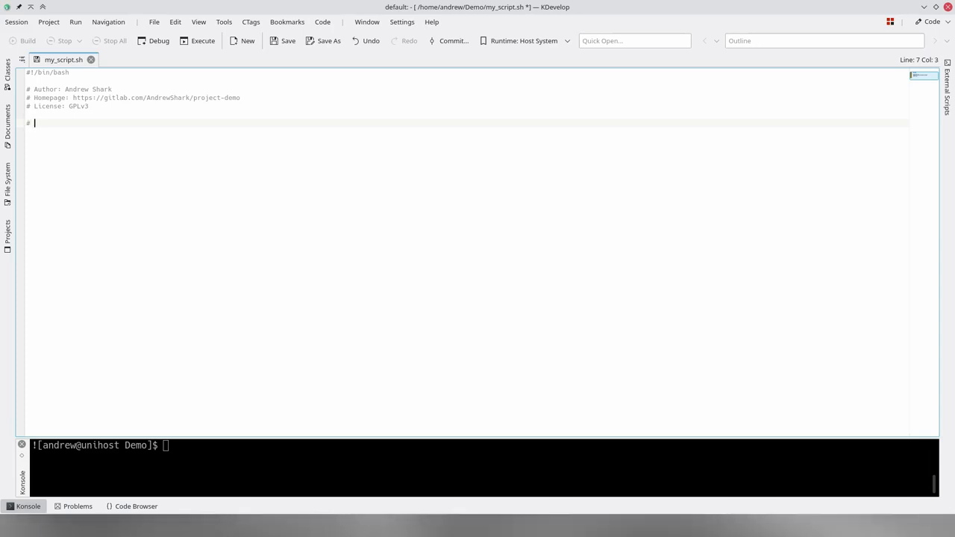
{"action": "type", "text": "This script is made to demonstrate a scripts creation problem"}
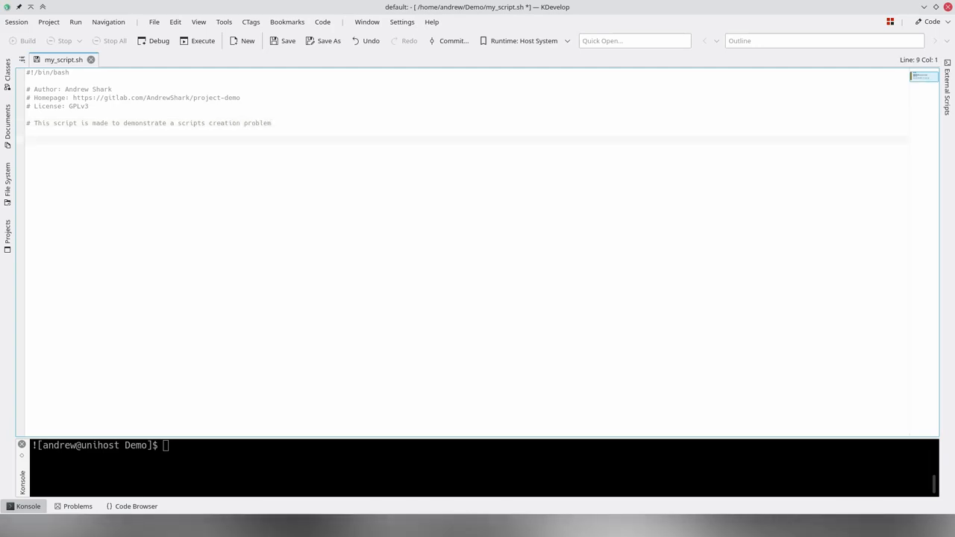
Step: Add an echo "Hello world" line and enter ./my_script.sh in the terminal to run it
{"action": "type", "text": "echo \"Hello world\""}
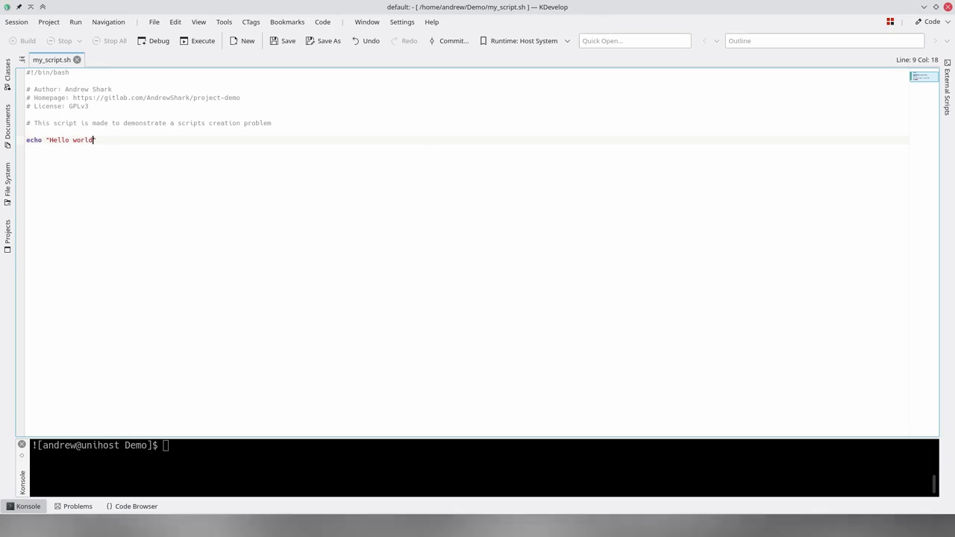
{"action": "type", "text": "\""}
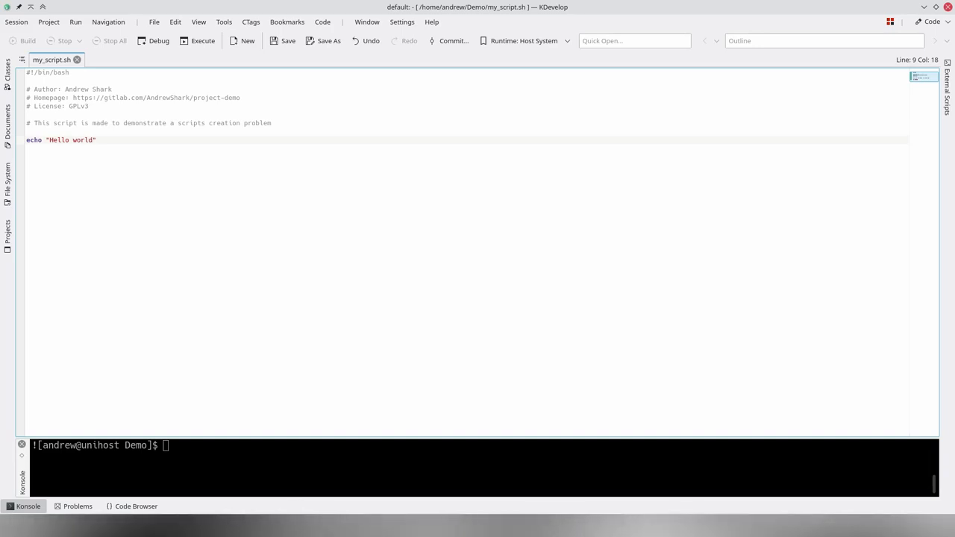
{"action": "type", "text": "./my_script.sh"}
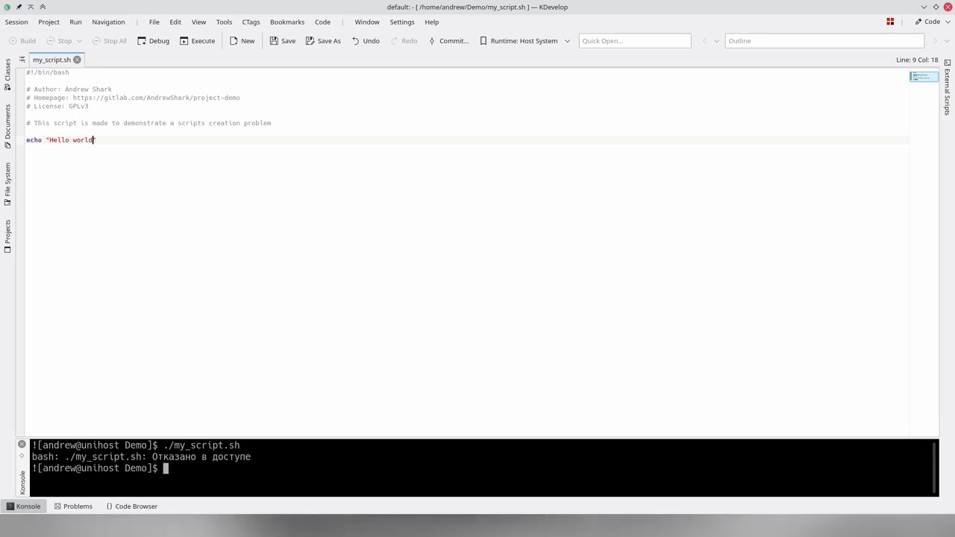
Step: Run ./my_script.sh through bash to get Hello world, check its permissions, then run it directly again
{"action": "type", "text": "./my_script.sh"}
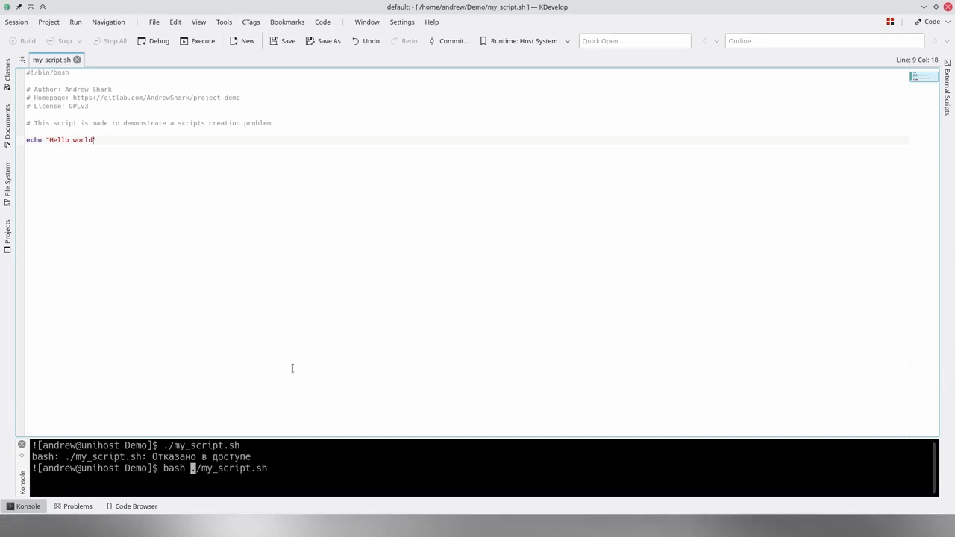
{"action": "key", "text": "Return"}
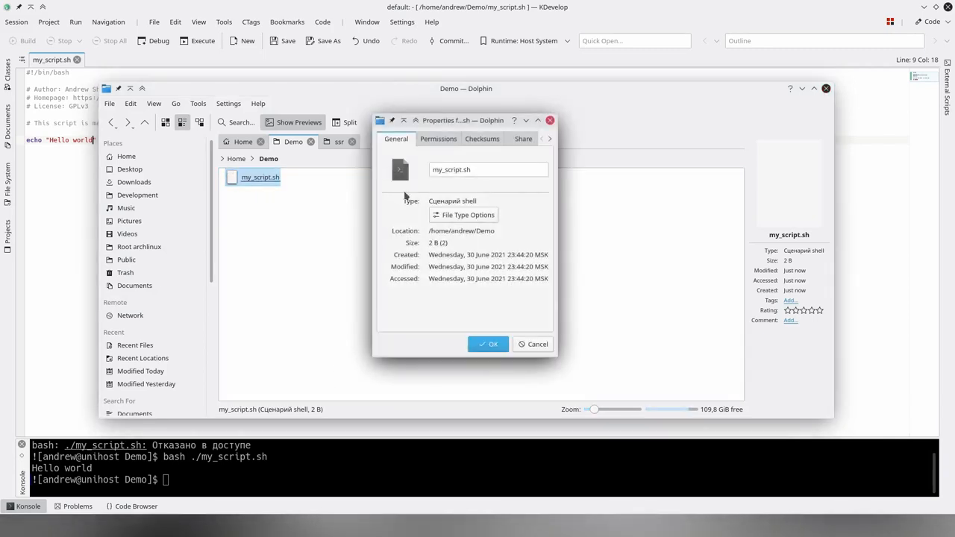
{"action": "left_click", "coordinate": [438, 139]}
{"action": "type", "text": "./my_script.sh"}
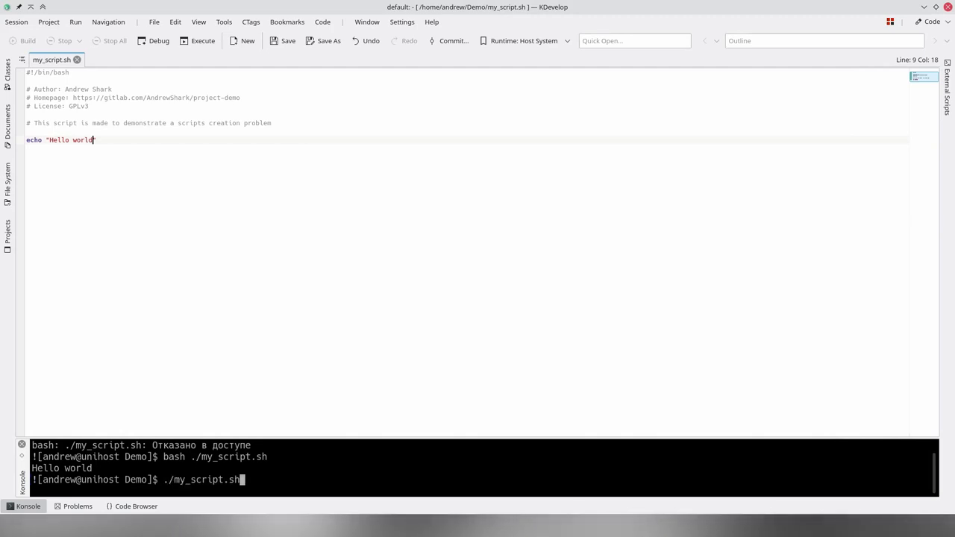
{"action": "key", "text": "Return"}
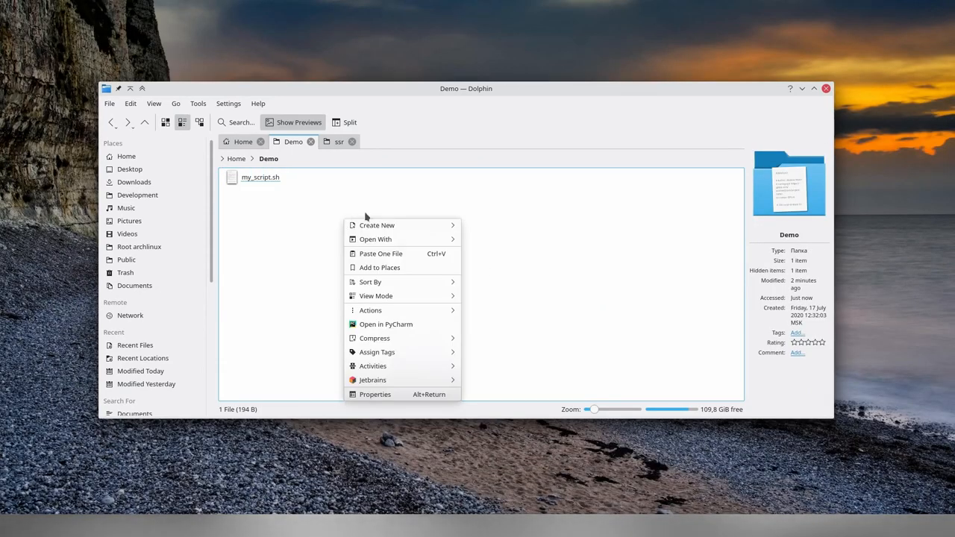
{"action": "mouse_move", "coordinate": [376, 239]}
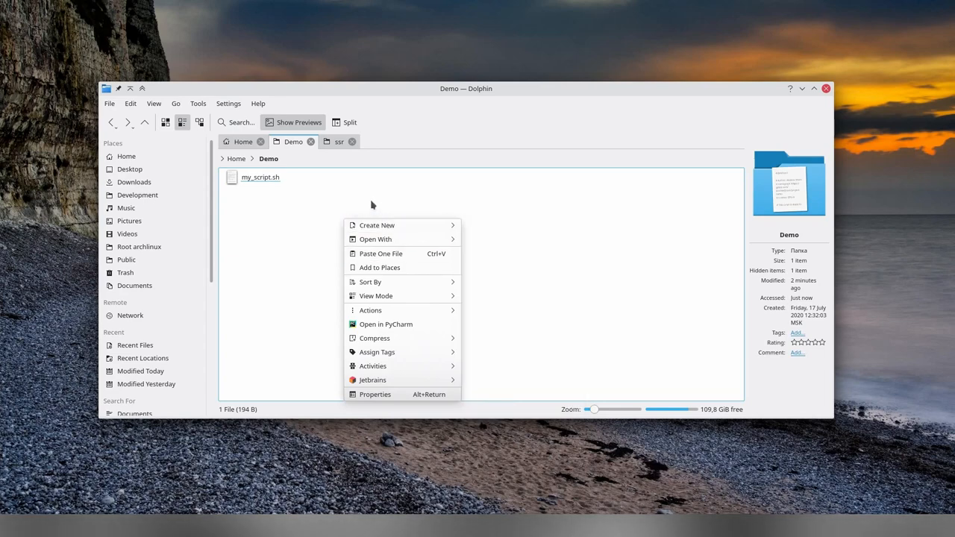
Step: Dismiss the open menu and bring up Dolphin's Settings menu
{"action": "left_click", "coordinate": [372, 206]}
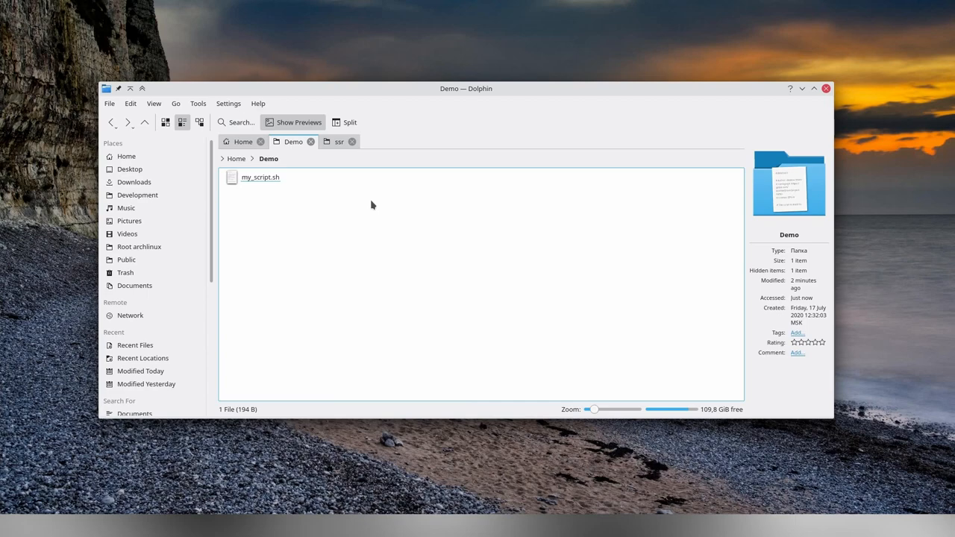
{"action": "mouse_move", "coordinate": [305, 209]}
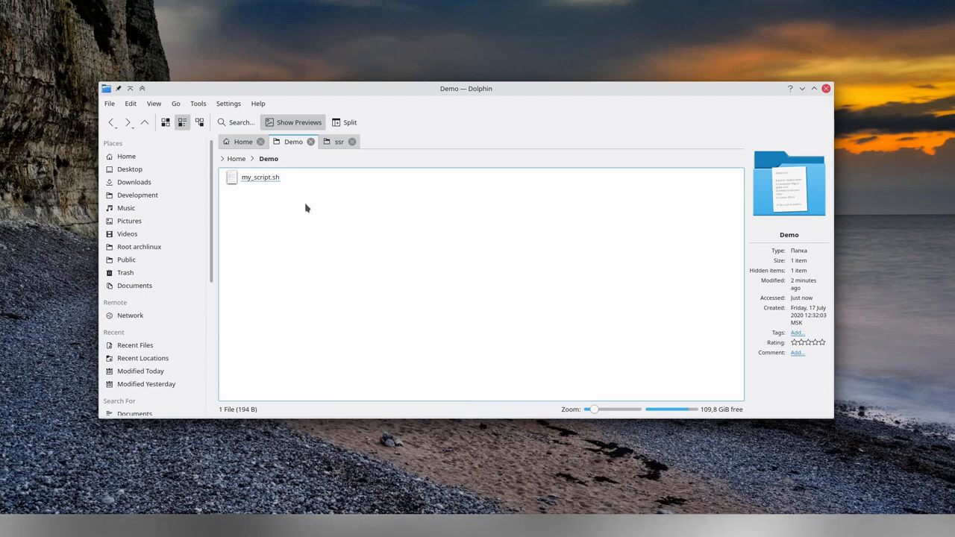
{"action": "left_click", "coordinate": [228, 102]}
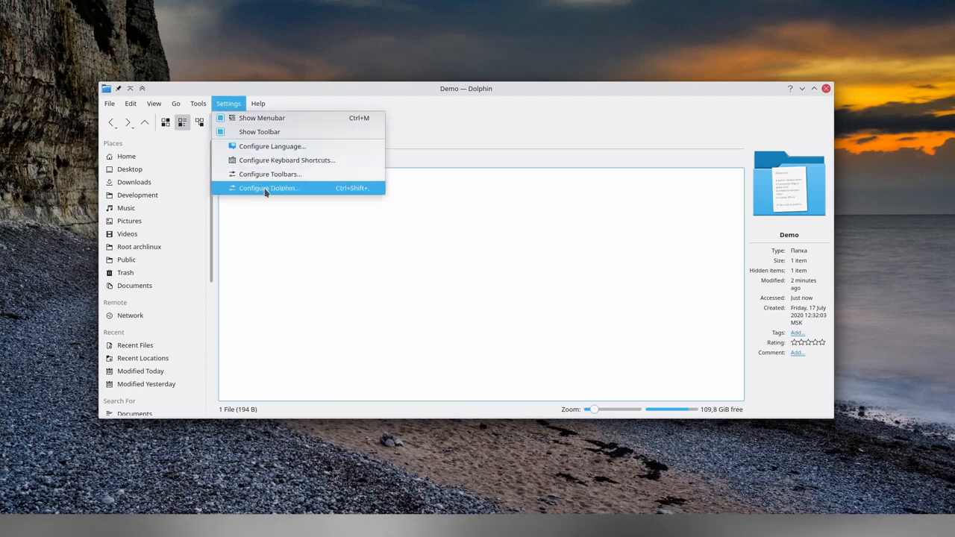
Step: In Configure Dolphin's Context Menu page, search downloadable services for 'kde' (KDE 5 Template Manager), then cancel
{"action": "left_click", "coordinate": [269, 188]}
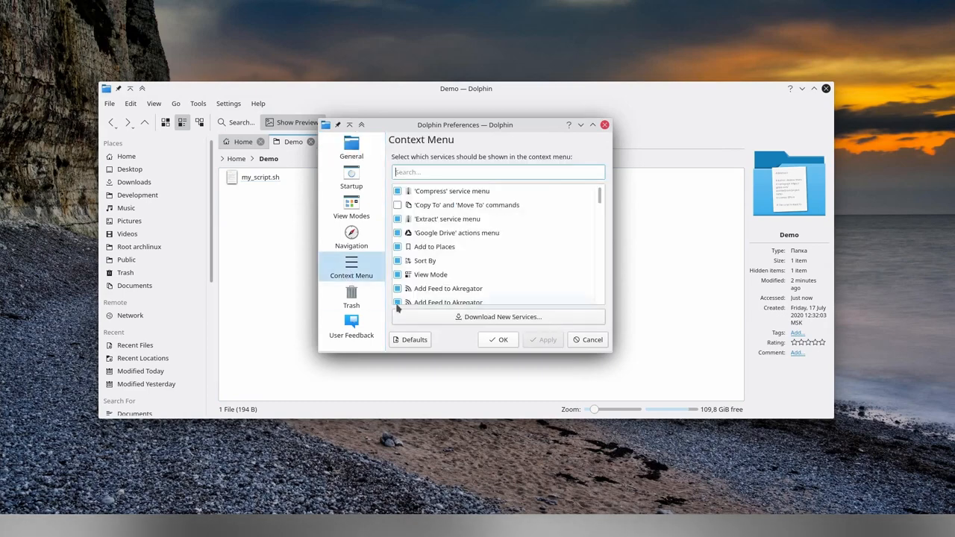
{"action": "left_click", "coordinate": [498, 317]}
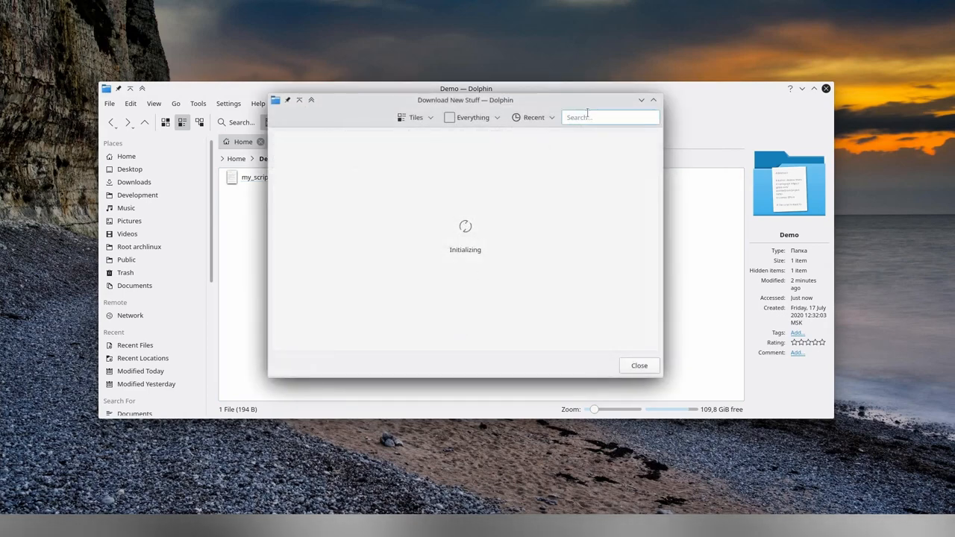
{"action": "type", "text": "kde"}
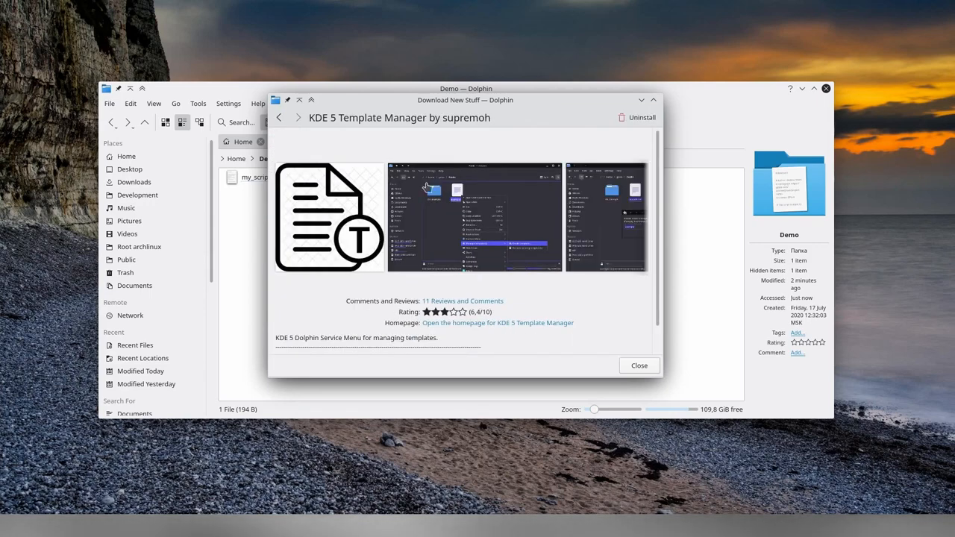
{"action": "mouse_move", "coordinate": [629, 161]}
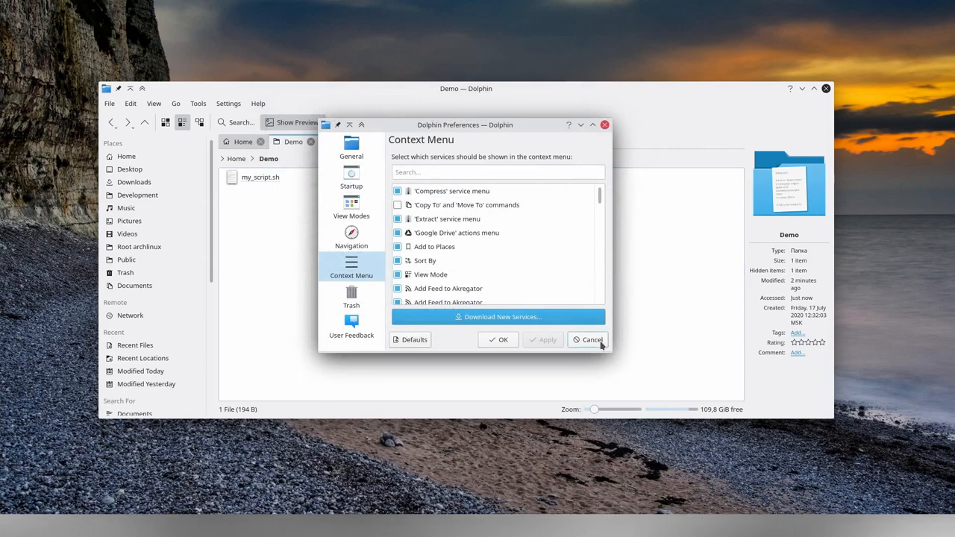
{"action": "left_click", "coordinate": [587, 340]}
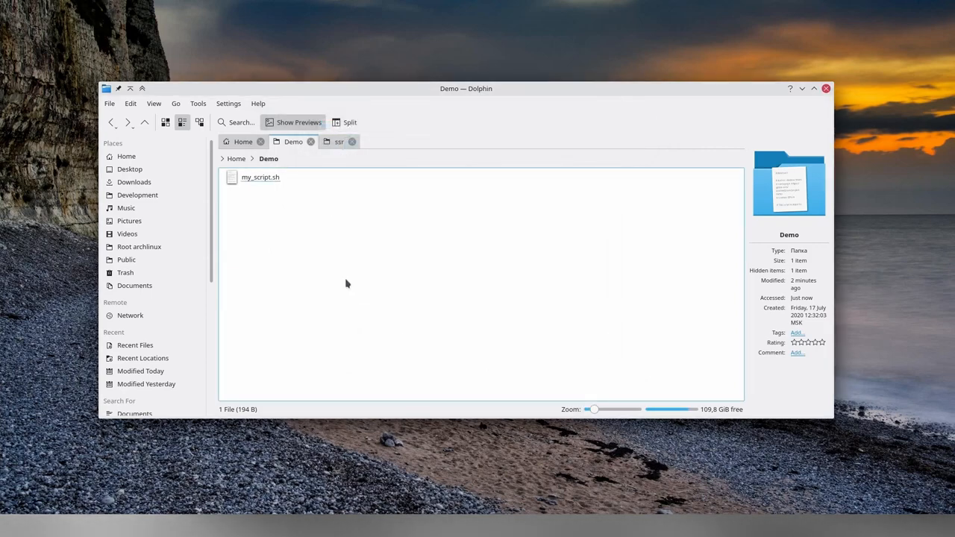
Step: Start a template from my_script.sh via Actions > Manage templates and name it bash ashark
{"action": "left_click", "coordinate": [260, 176]}
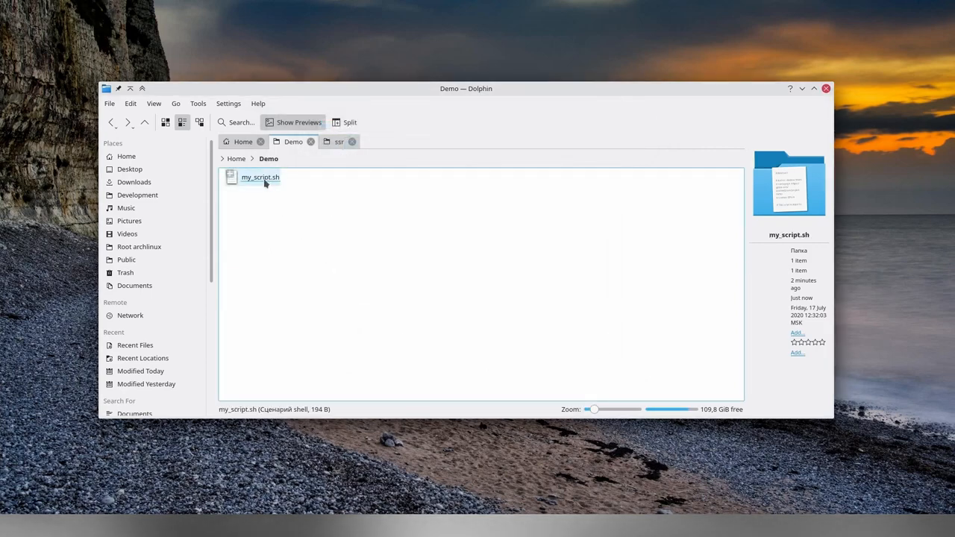
{"action": "right_click", "coordinate": [259, 176]}
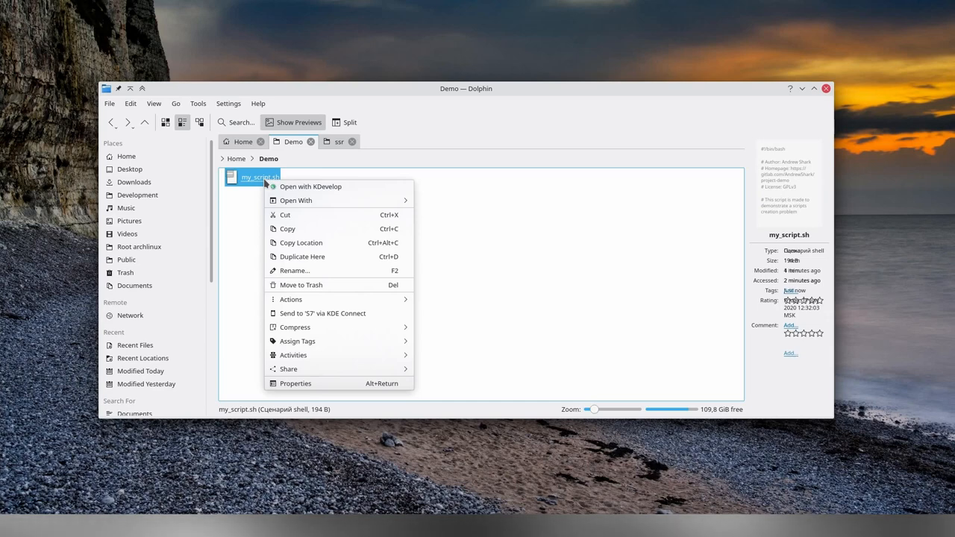
{"action": "mouse_move", "coordinate": [312, 298]}
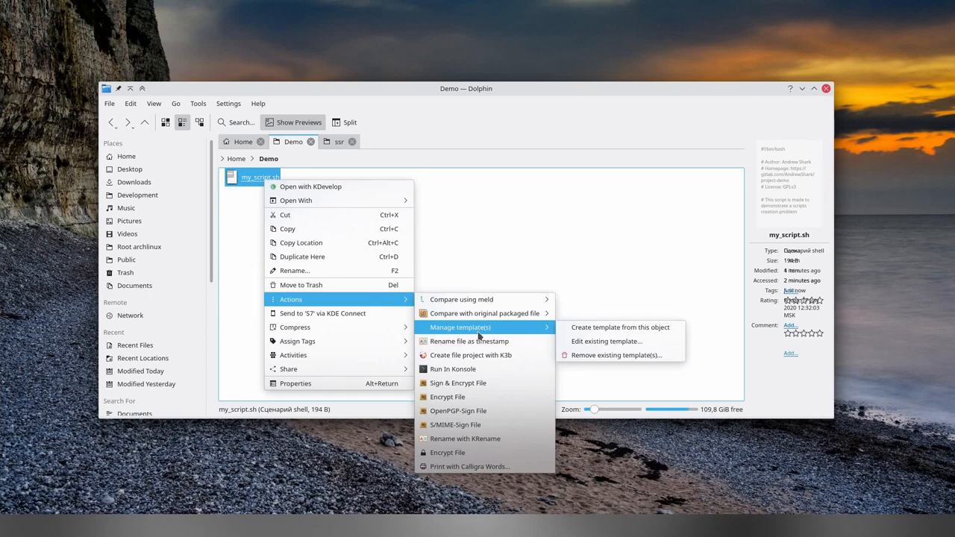
{"action": "mouse_move", "coordinate": [619, 327]}
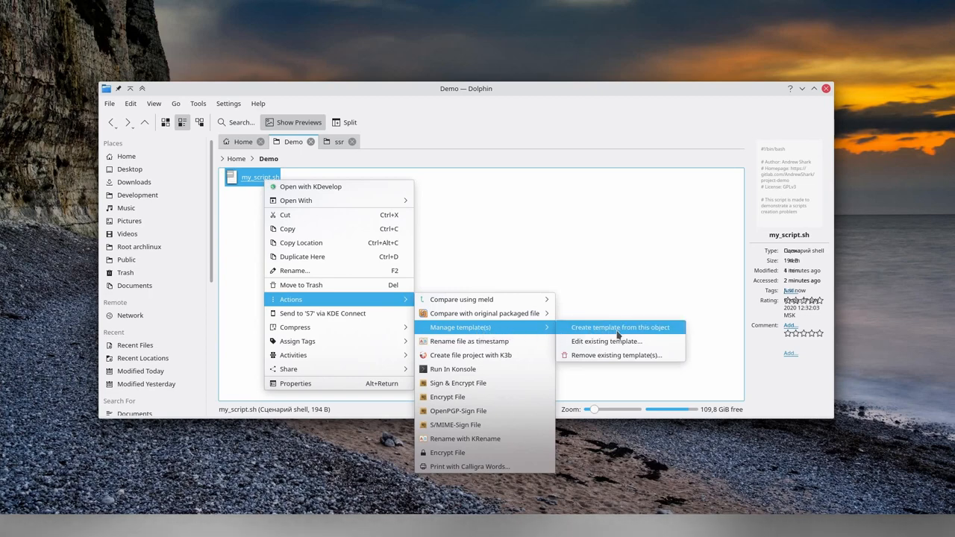
{"action": "left_click", "coordinate": [620, 326]}
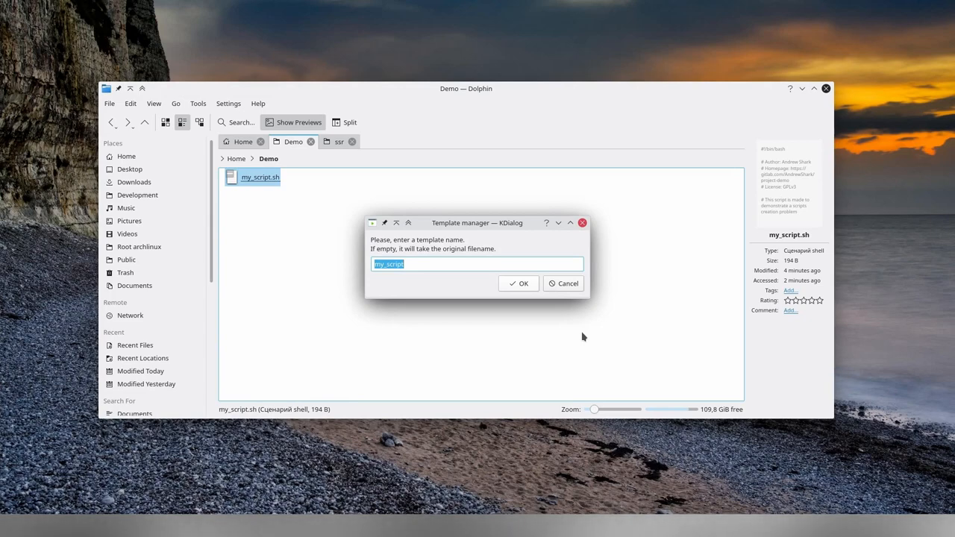
{"action": "type", "text": "bash asha"}
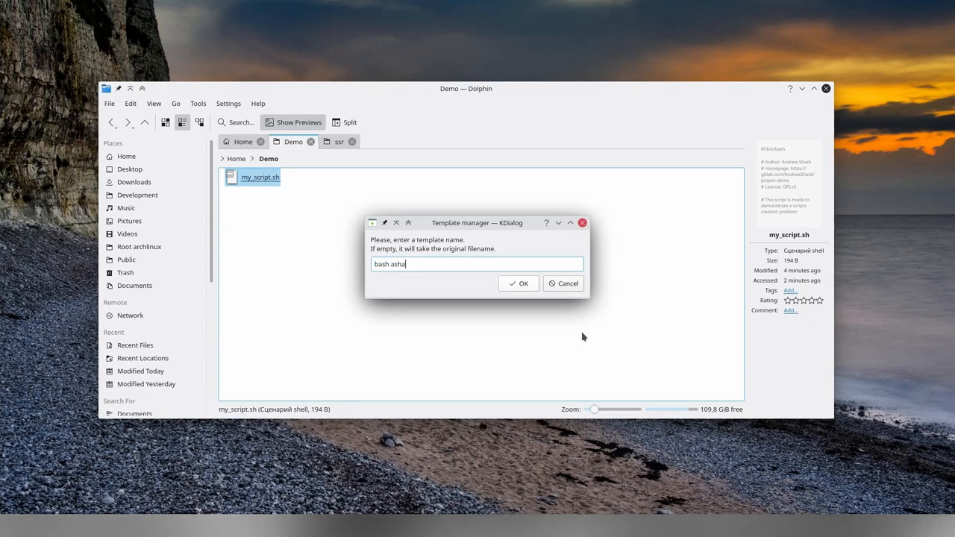
{"action": "left_click", "coordinate": [518, 284]}
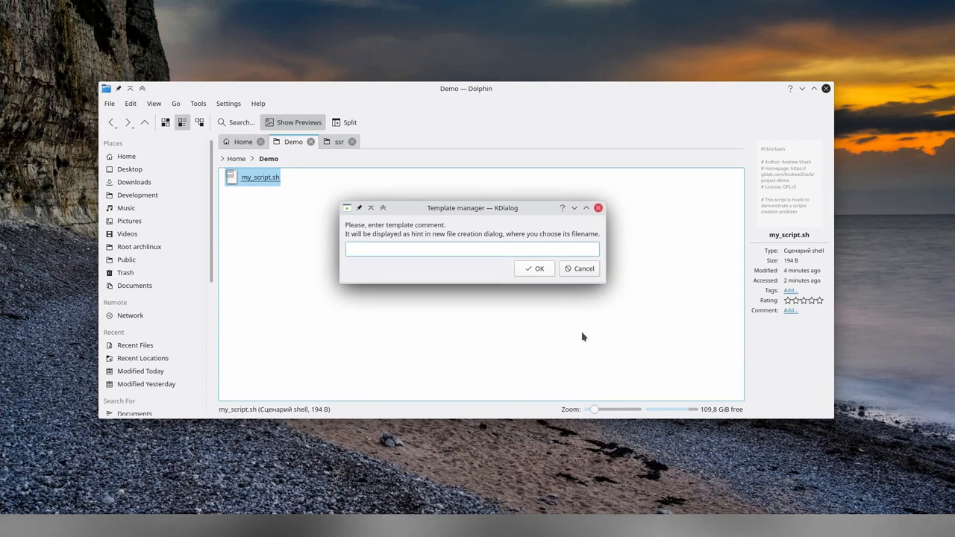
Step: Give the template the comment 'Bash script with prepared fields for ashark'
{"action": "left_click", "coordinate": [471, 248]}
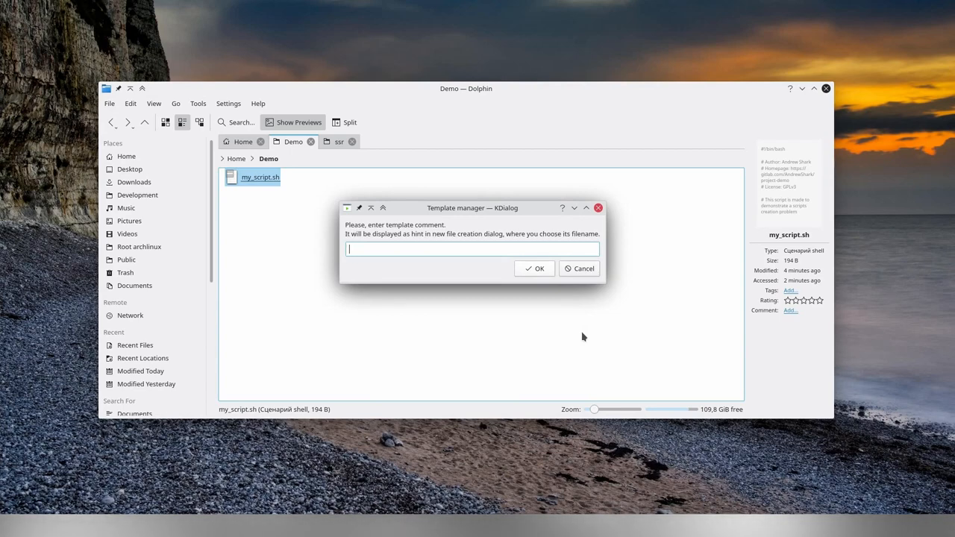
{"action": "type", "text": "Bash script with prepared fields for ashark"}
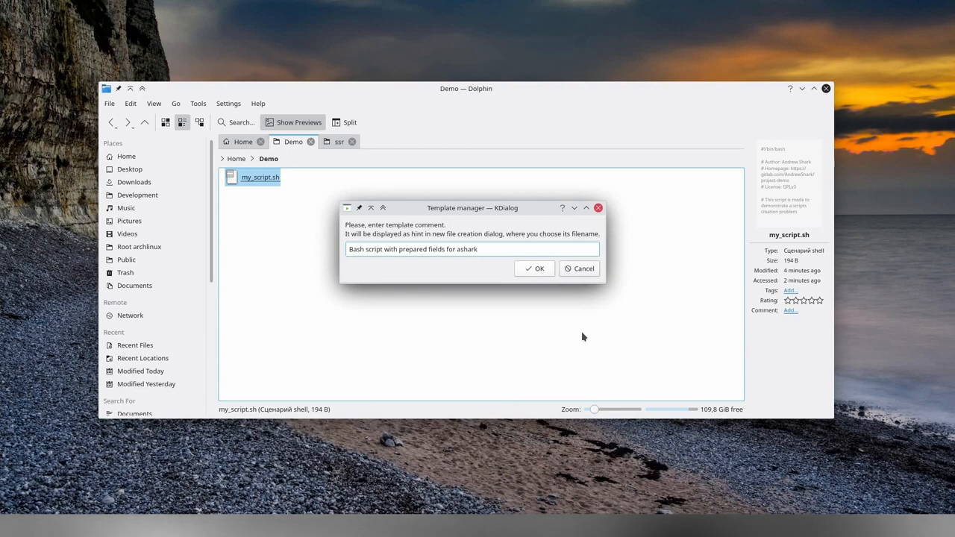
{"action": "left_click", "coordinate": [534, 269]}
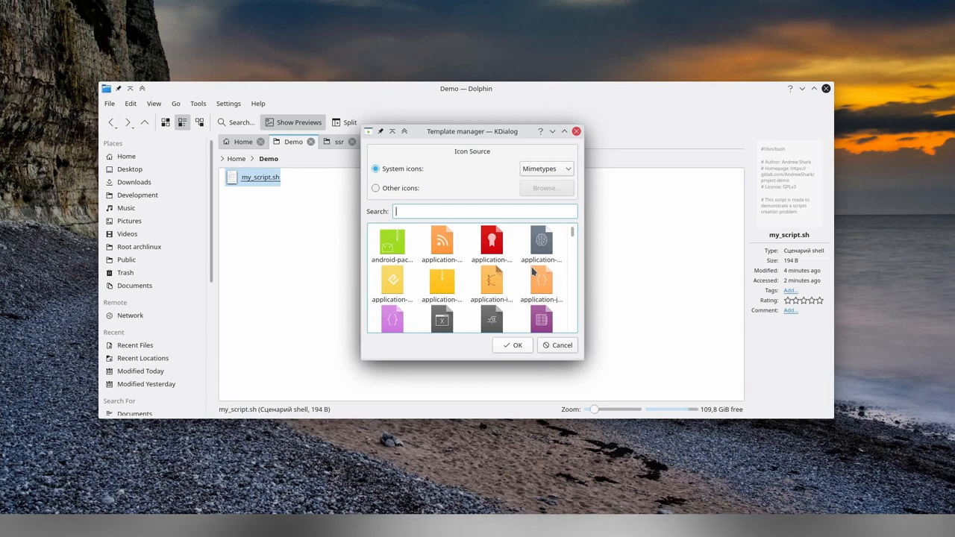
Step: Choose a shell-script icon for the bash ashark template and acknowledge 'Template created successfully'
{"action": "type", "text": "bash"}
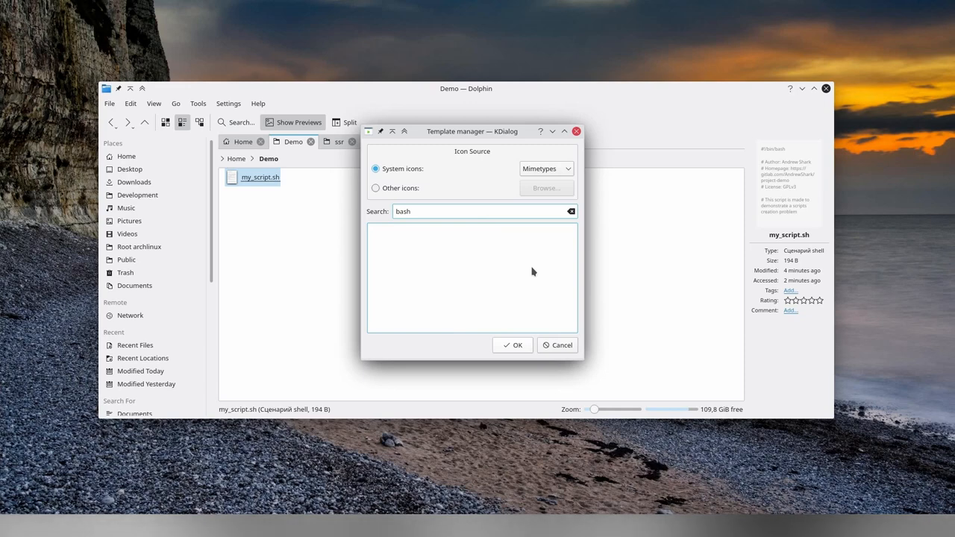
{"action": "left_click", "coordinate": [572, 211]}
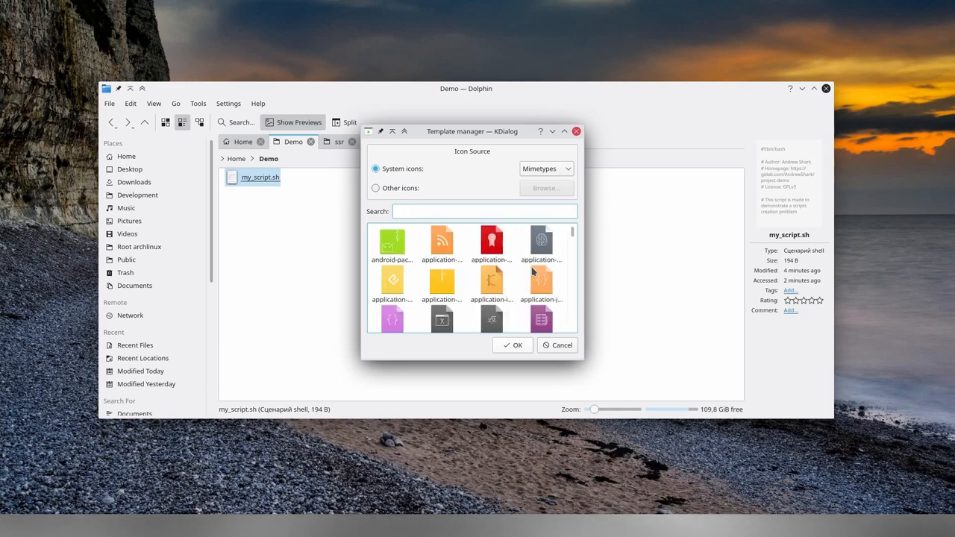
{"action": "type", "text": "shel"}
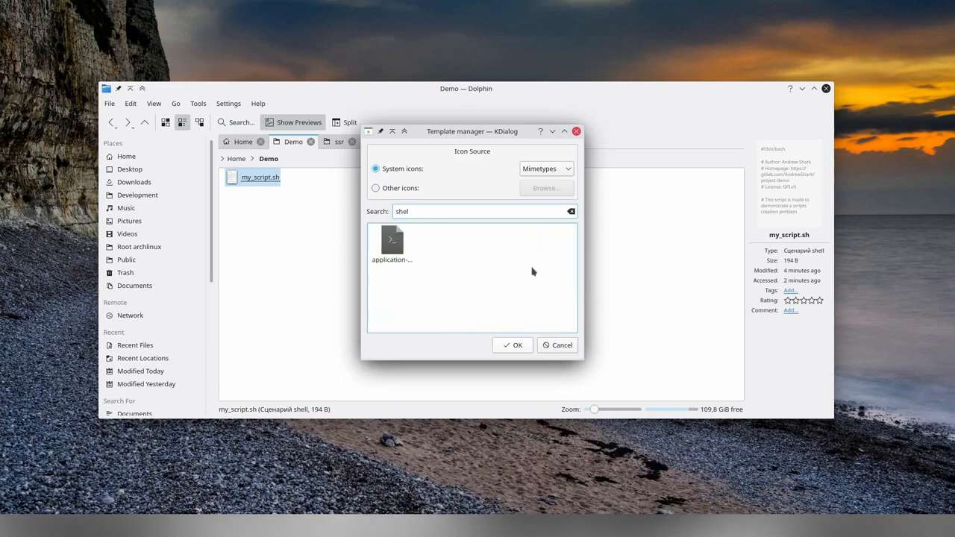
{"action": "left_click", "coordinate": [513, 345]}
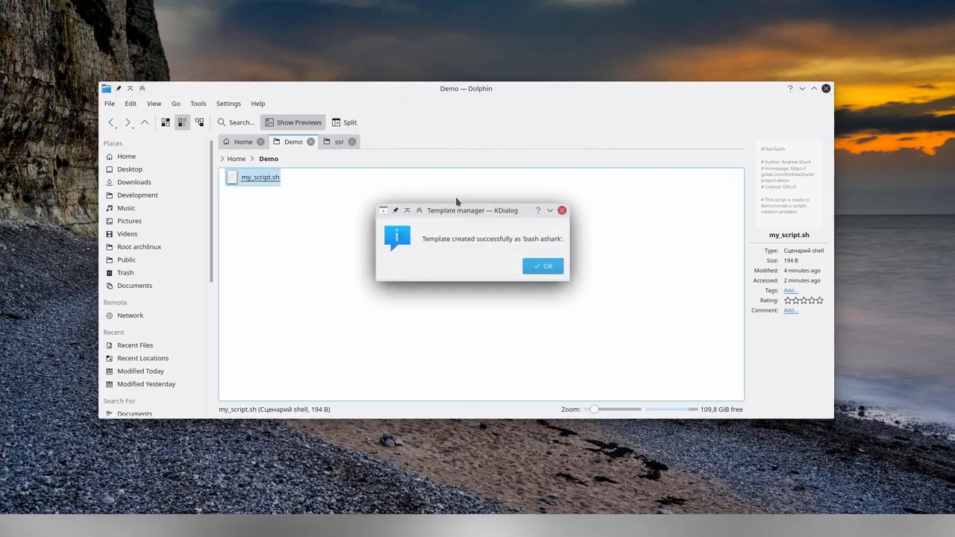
{"action": "mouse_move", "coordinate": [515, 245]}
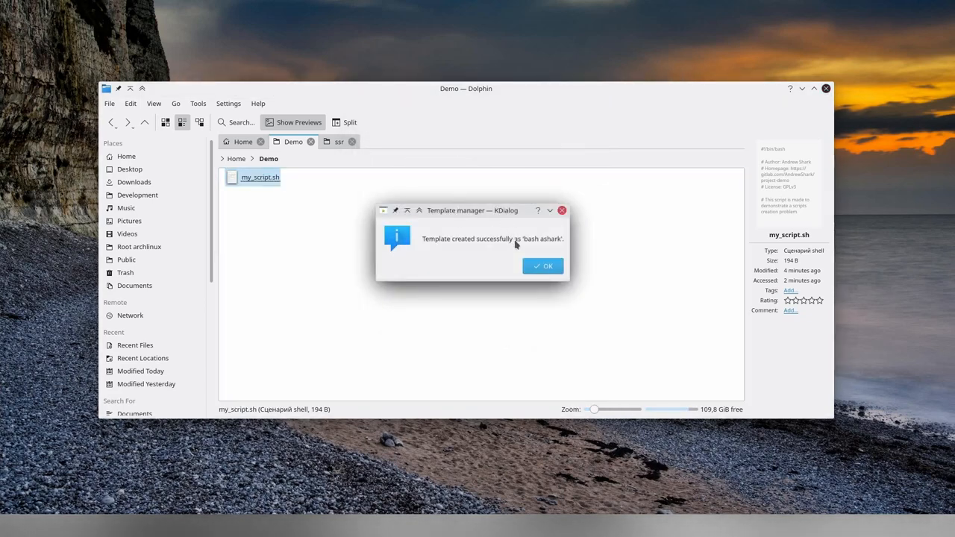
{"action": "mouse_move", "coordinate": [525, 259]}
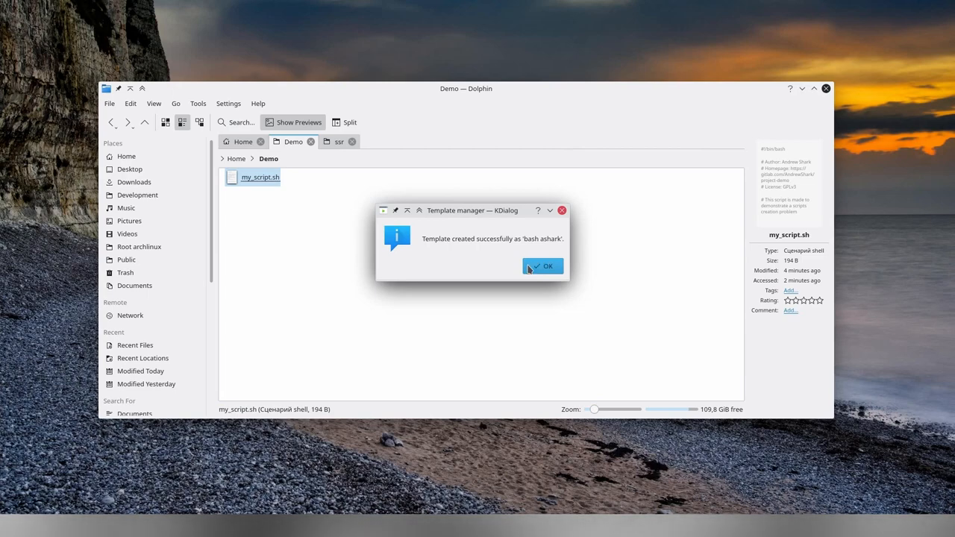
{"action": "left_click", "coordinate": [543, 265]}
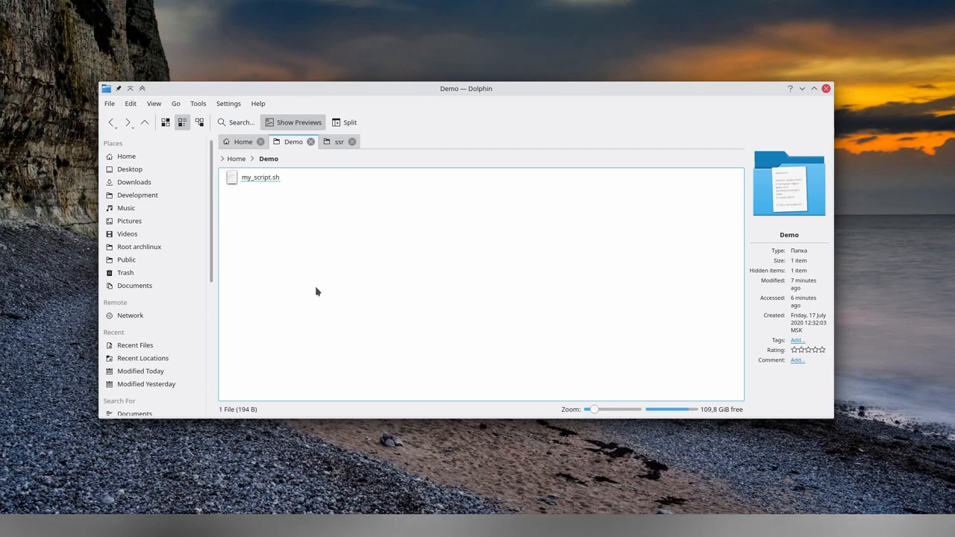
{"action": "mouse_move", "coordinate": [343, 227]}
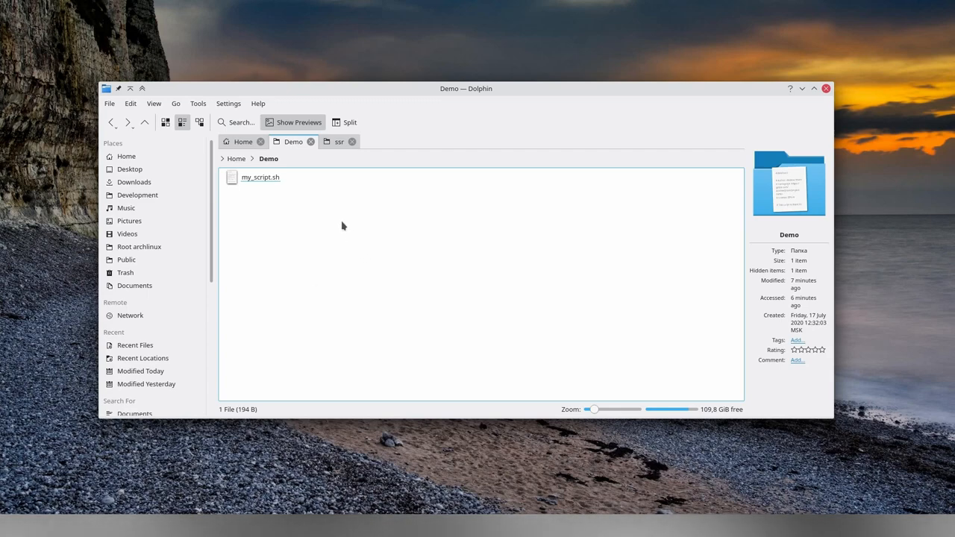
Step: Create script2.sh in the Demo folder from Create New > Bash script with prepared fields for ashark
{"action": "right_click", "coordinate": [343, 226]}
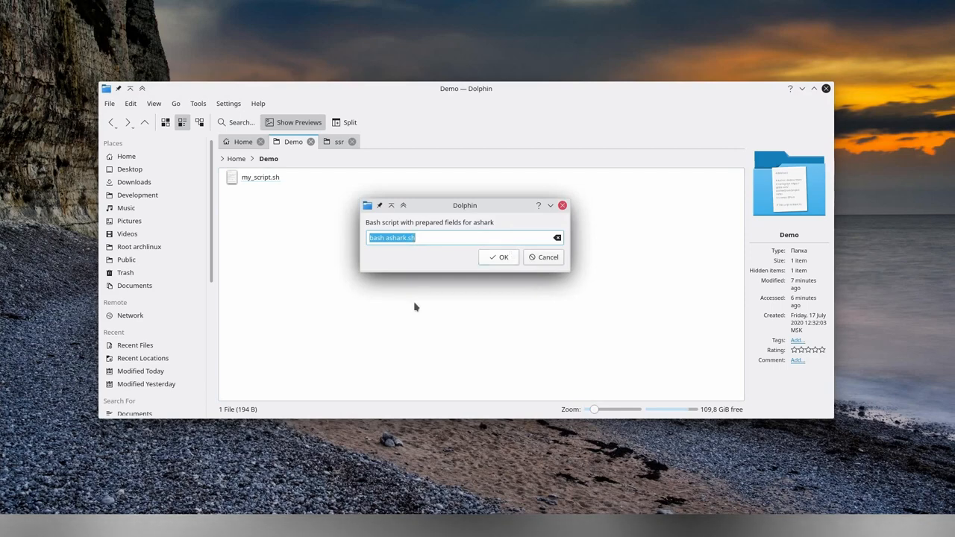
{"action": "mouse_move", "coordinate": [385, 319]}
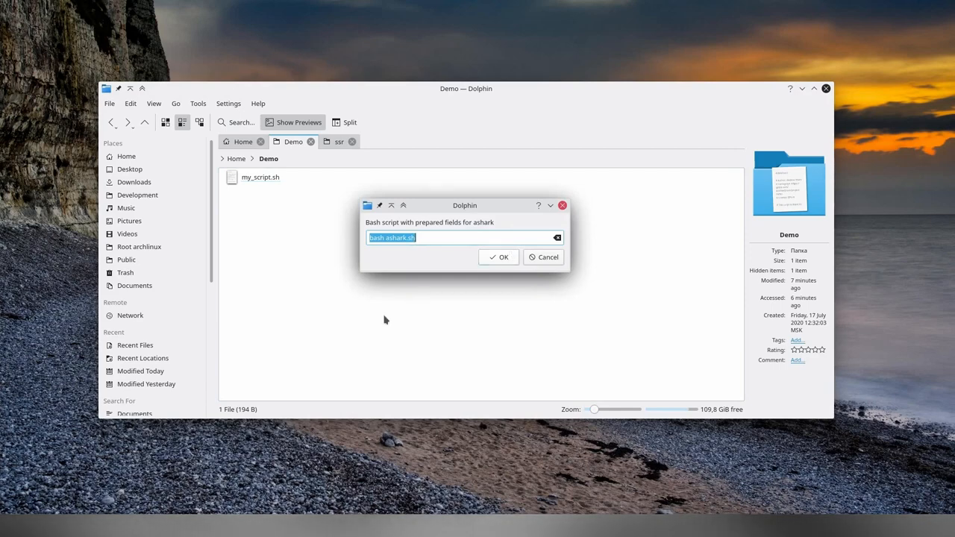
{"action": "type", "text": "script"}
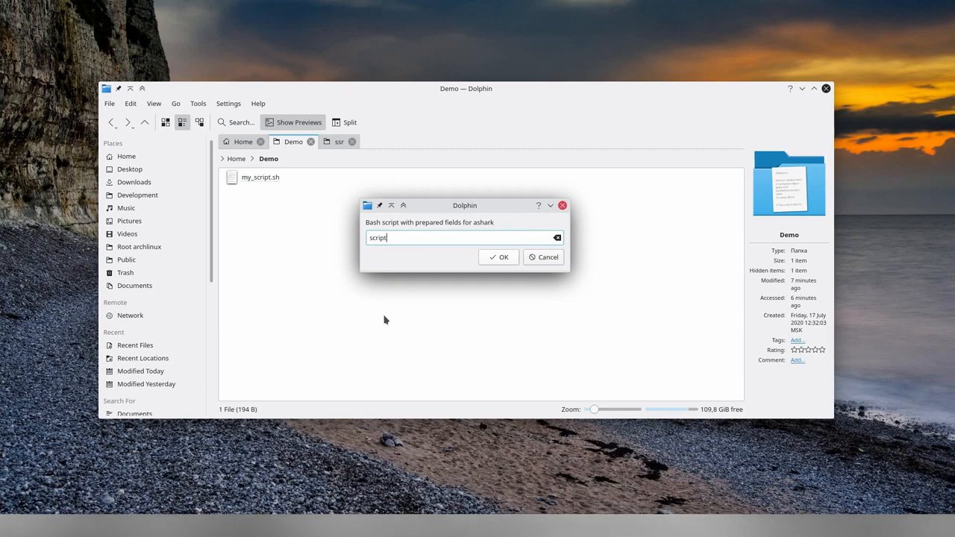
{"action": "left_click", "coordinate": [499, 257]}
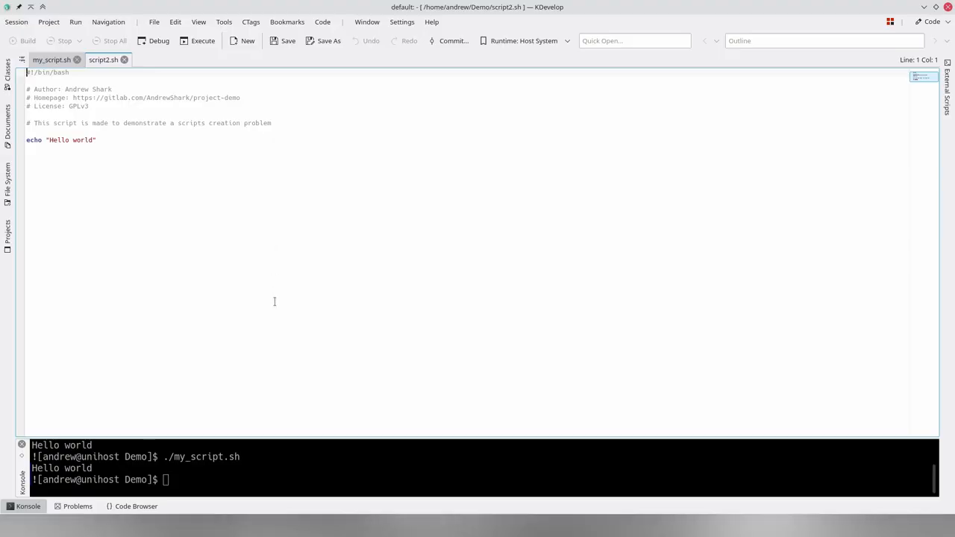
Step: Run ./script2.sh to get Hello world and view its permissions showing it is executable
{"action": "type", "text": "./"}
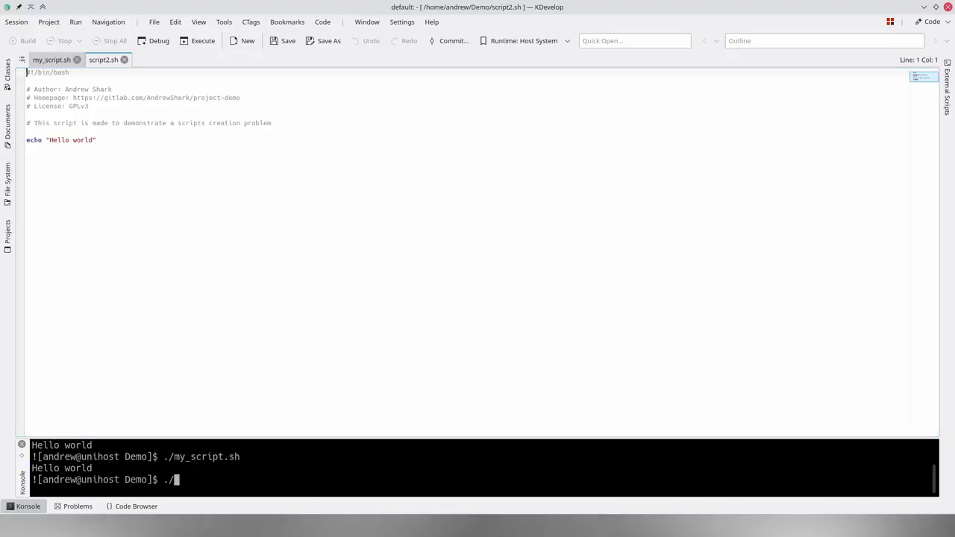
{"action": "type", "text": "script2.sh"}
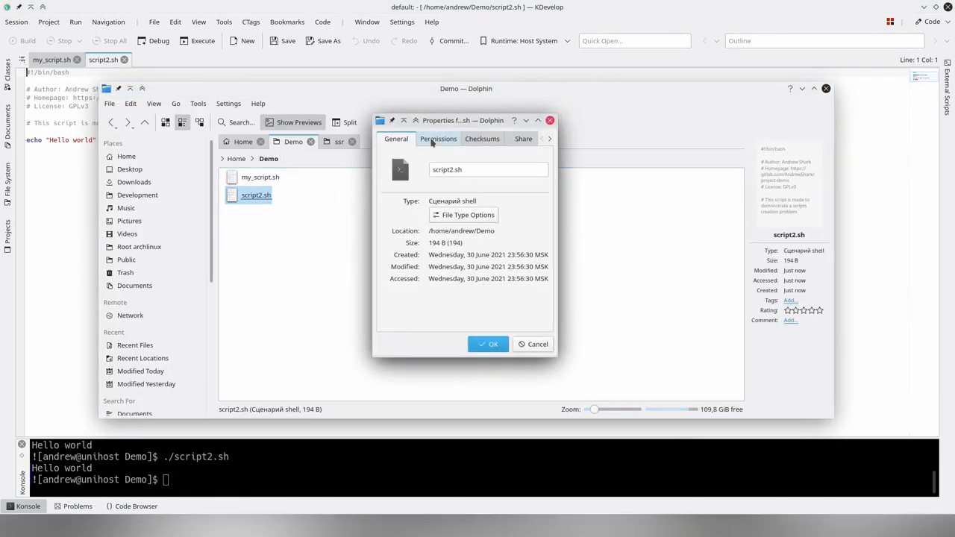
{"action": "left_click", "coordinate": [439, 137]}
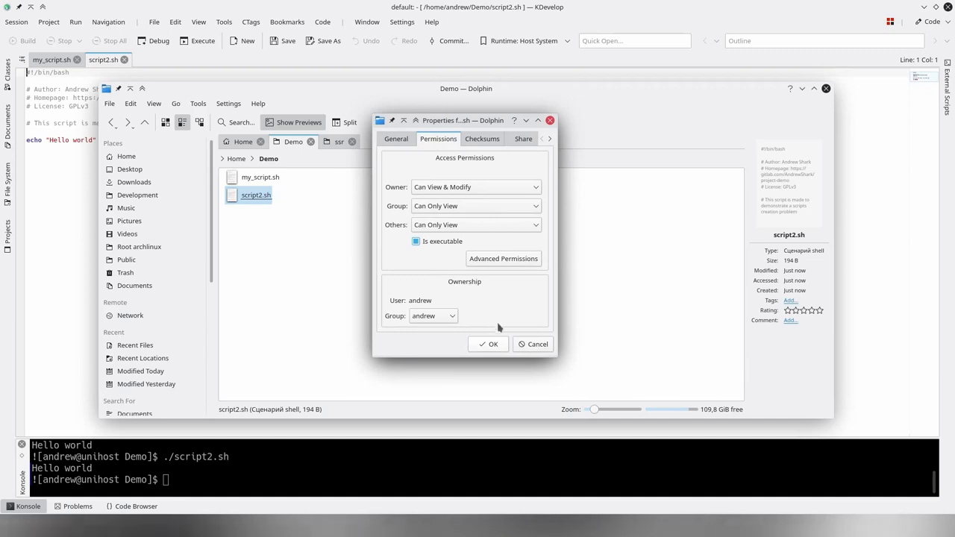
{"action": "mouse_move", "coordinate": [528, 357]}
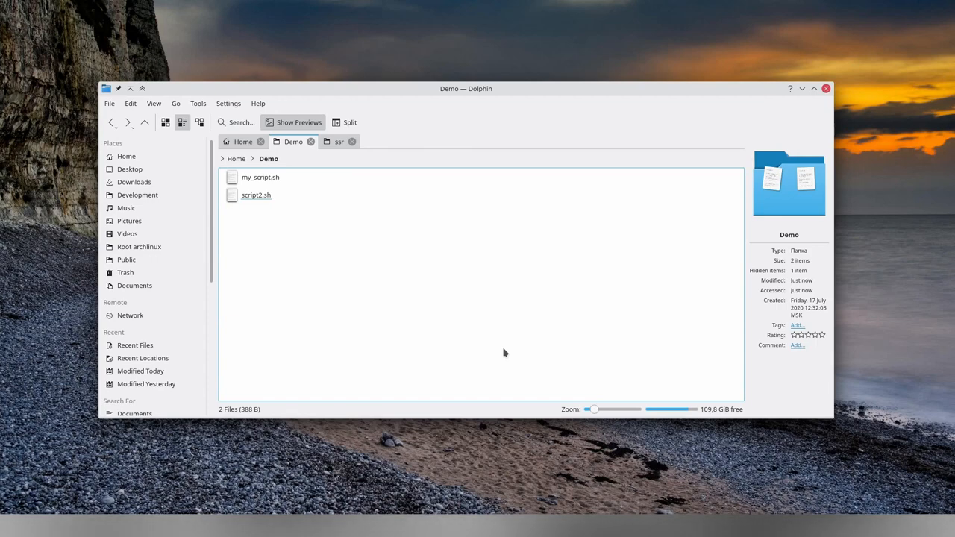
{"action": "mouse_move", "coordinate": [501, 352]}
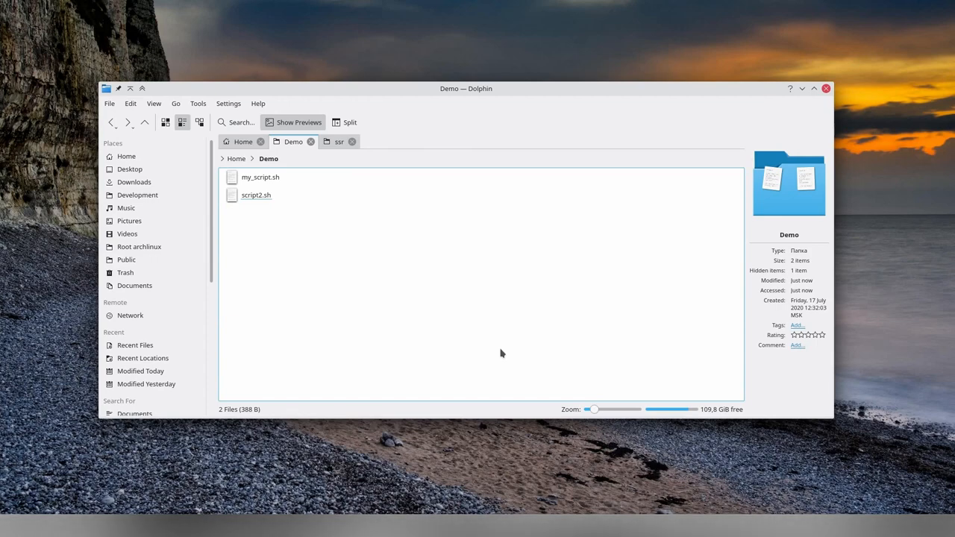
{"action": "mouse_move", "coordinate": [354, 236]}
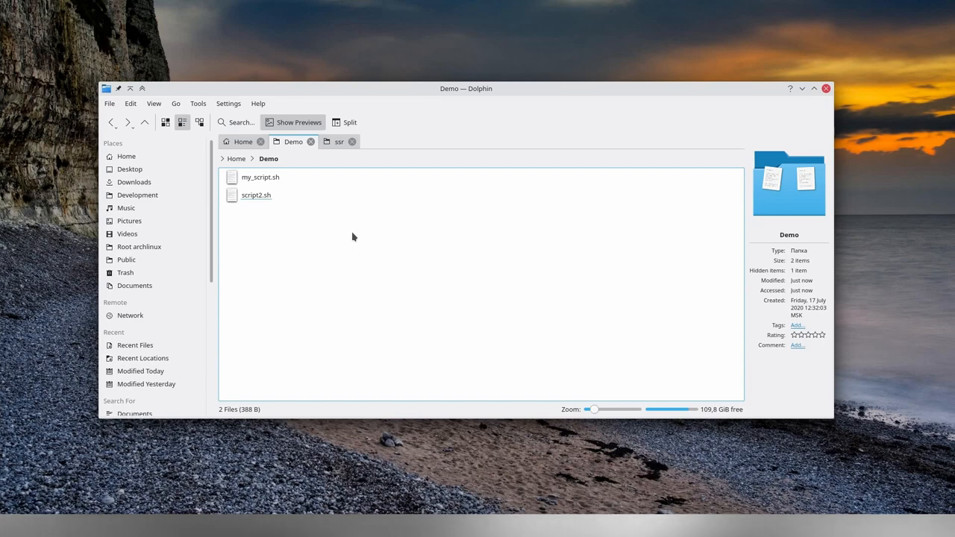
Step: Remove the bash ashark.sh template via Actions > Manage templates > Remove existing templates and confirm
{"action": "right_click", "coordinate": [352, 236]}
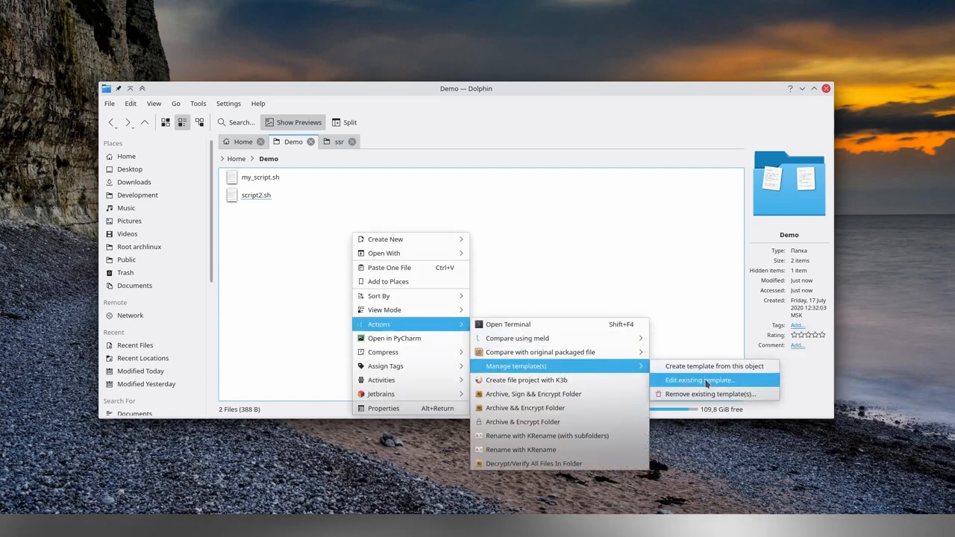
{"action": "mouse_move", "coordinate": [709, 394]}
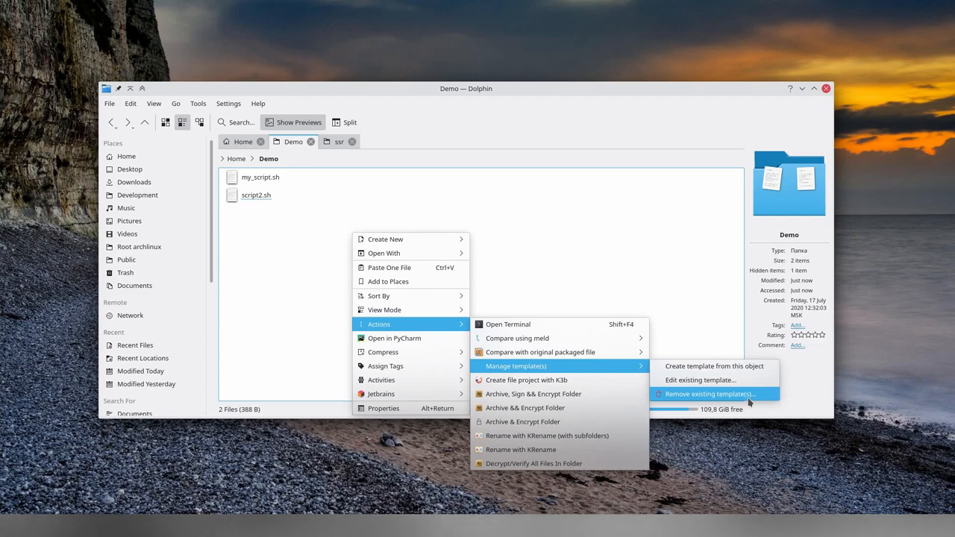
{"action": "left_click", "coordinate": [707, 394]}
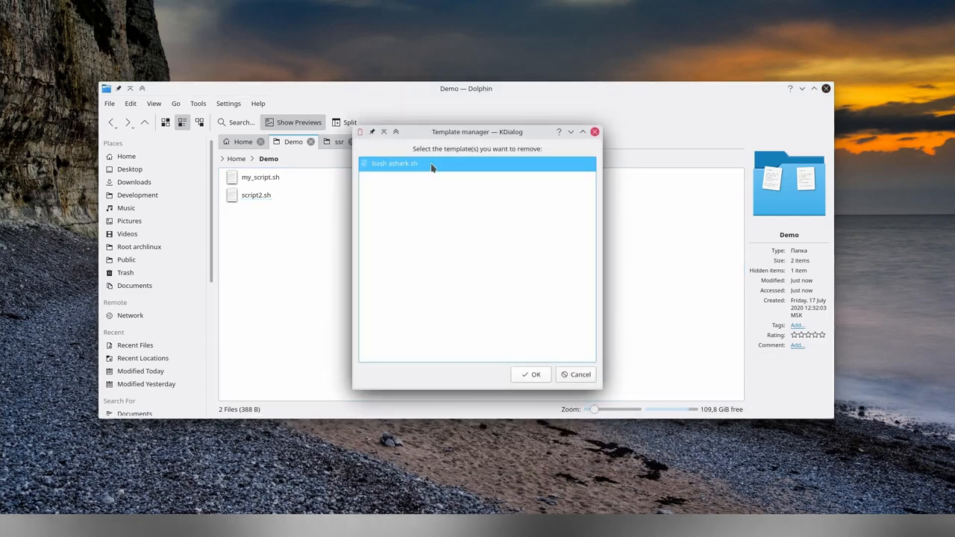
{"action": "left_click", "coordinate": [531, 373]}
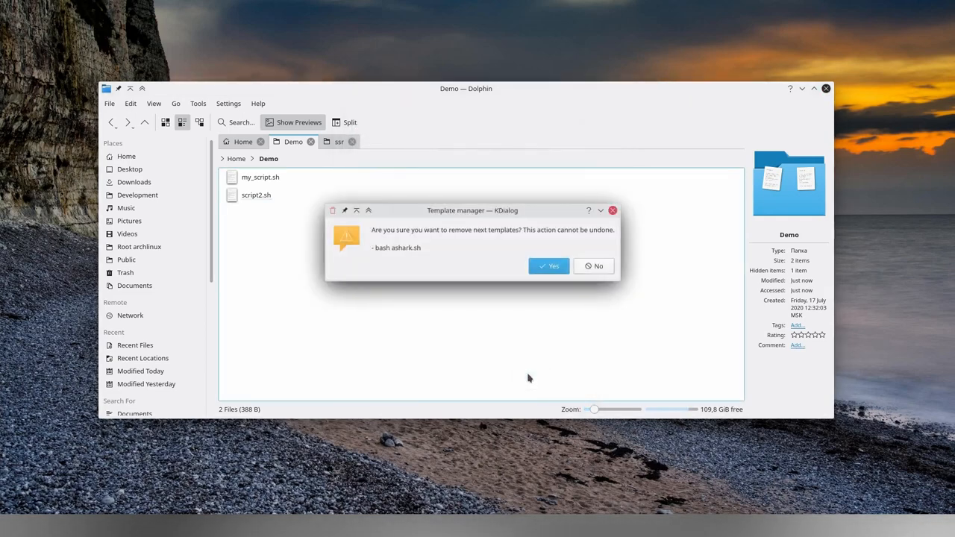
{"action": "mouse_move", "coordinate": [537, 291]}
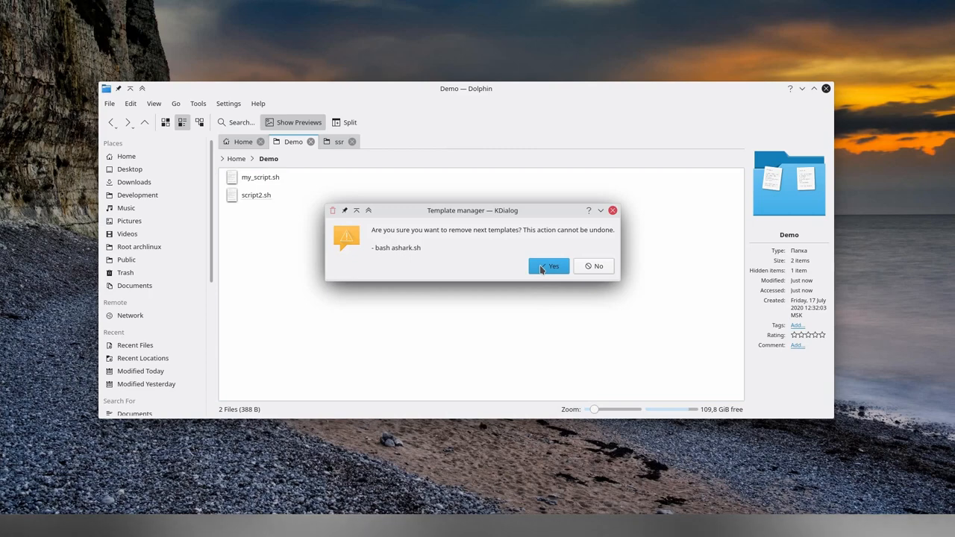
{"action": "left_click", "coordinate": [549, 265]}
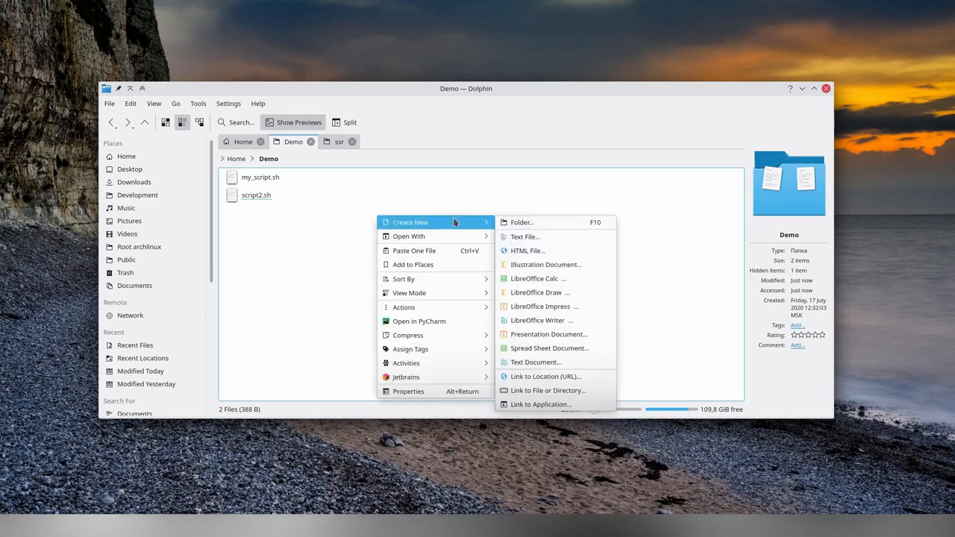
{"action": "left_click", "coordinate": [641, 232]}
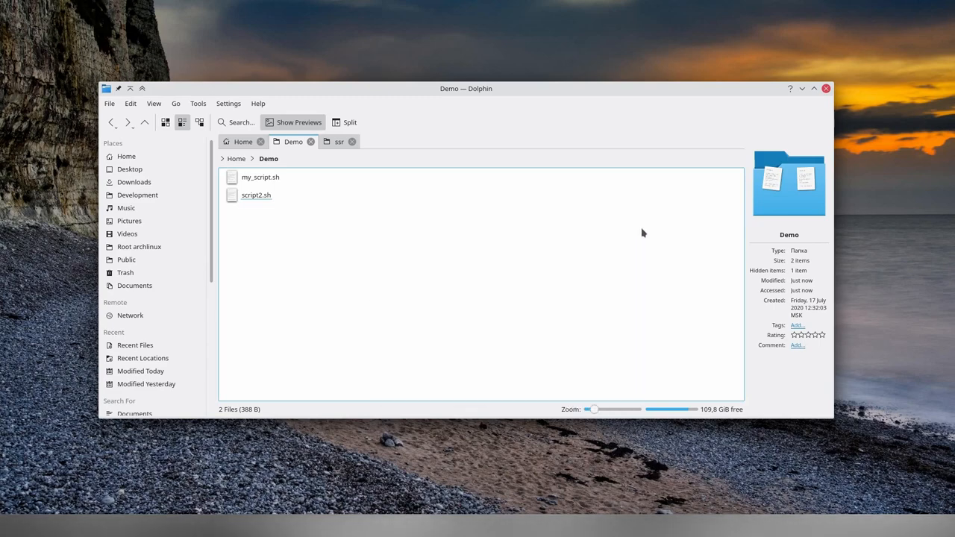
{"action": "mouse_move", "coordinate": [792, 127]}
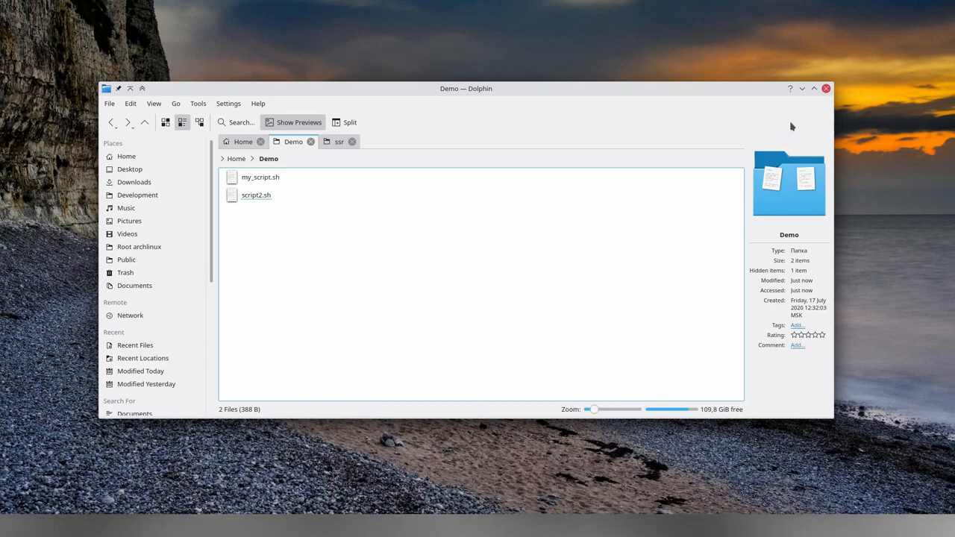